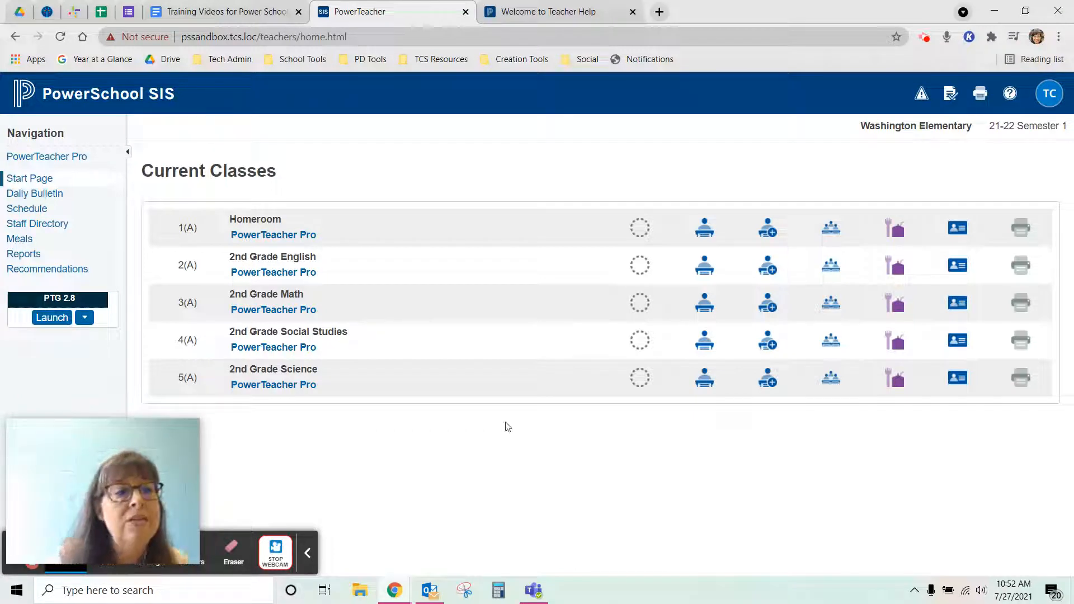
{"action": "mouse_move", "coordinate": [29, 178]}
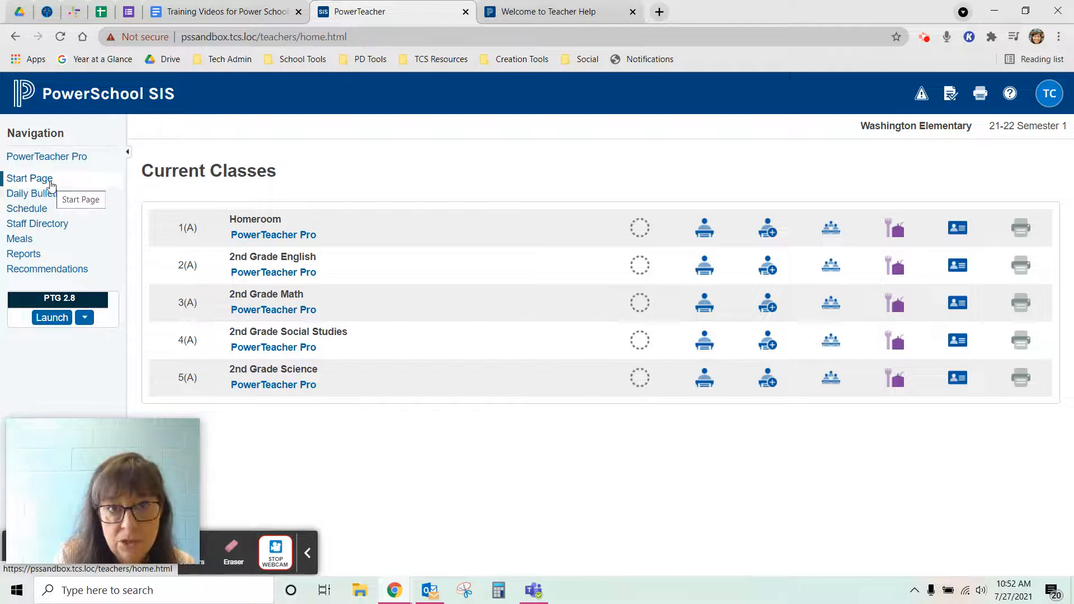
{"action": "mouse_move", "coordinate": [452, 546]}
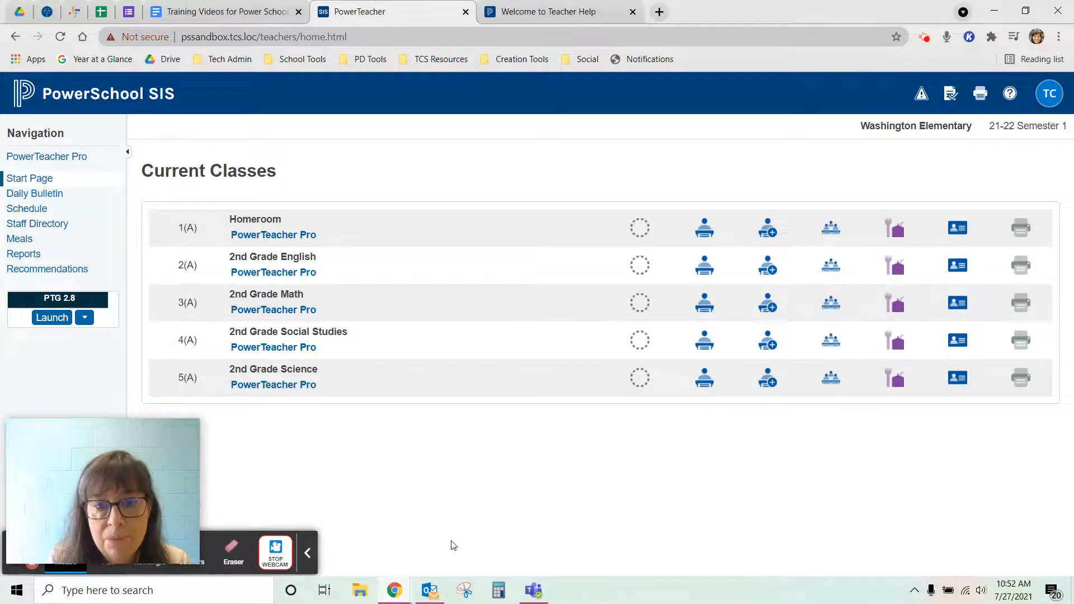
{"action": "mouse_move", "coordinate": [518, 508]}
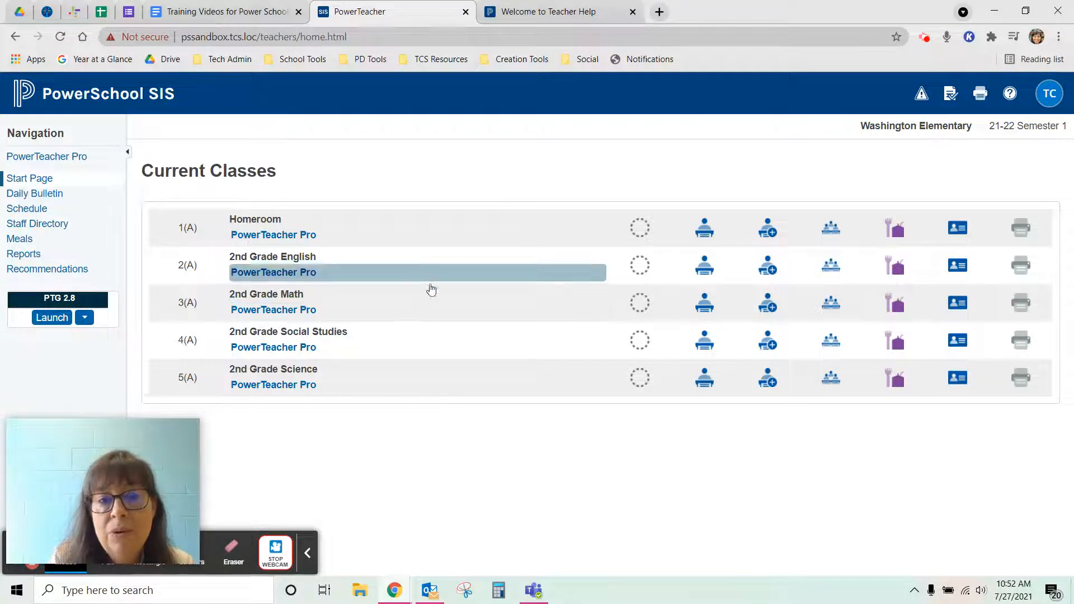
{"action": "mouse_move", "coordinate": [436, 376]}
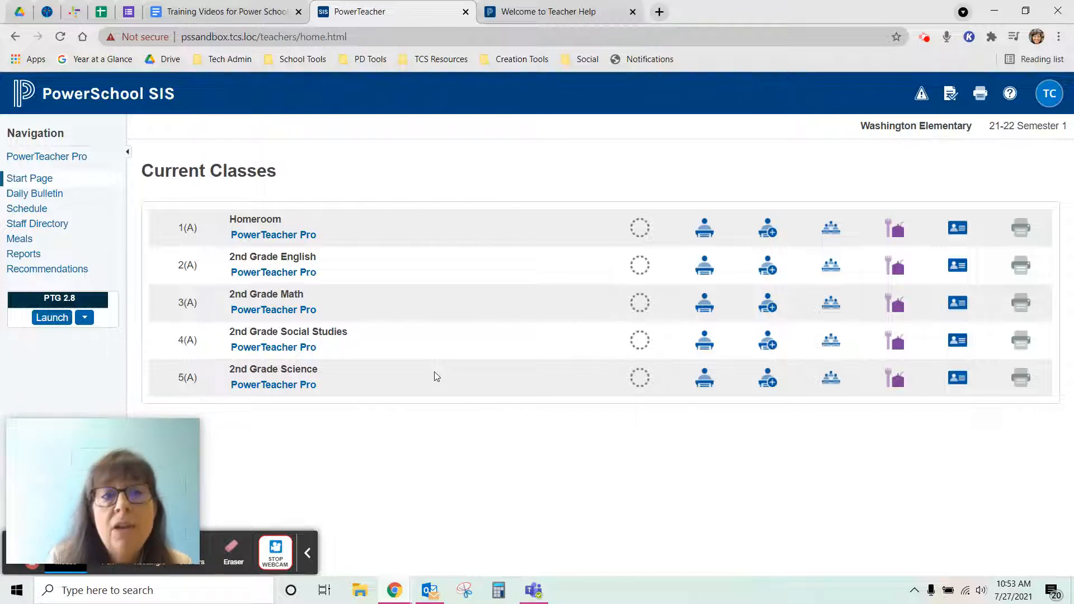
{"action": "mouse_move", "coordinate": [273, 385]}
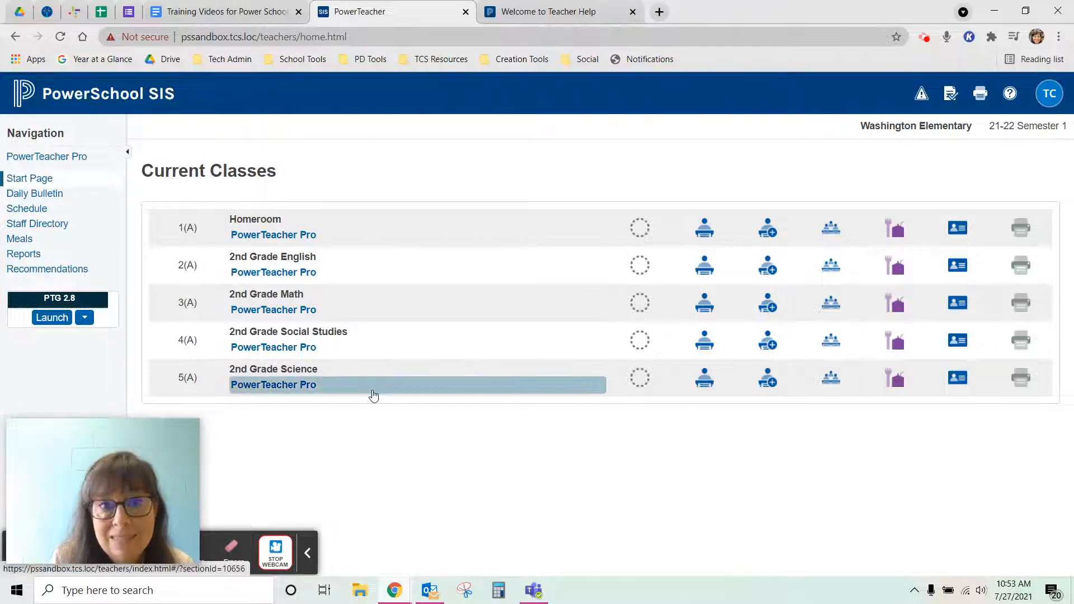
{"action": "mouse_move", "coordinate": [376, 450]}
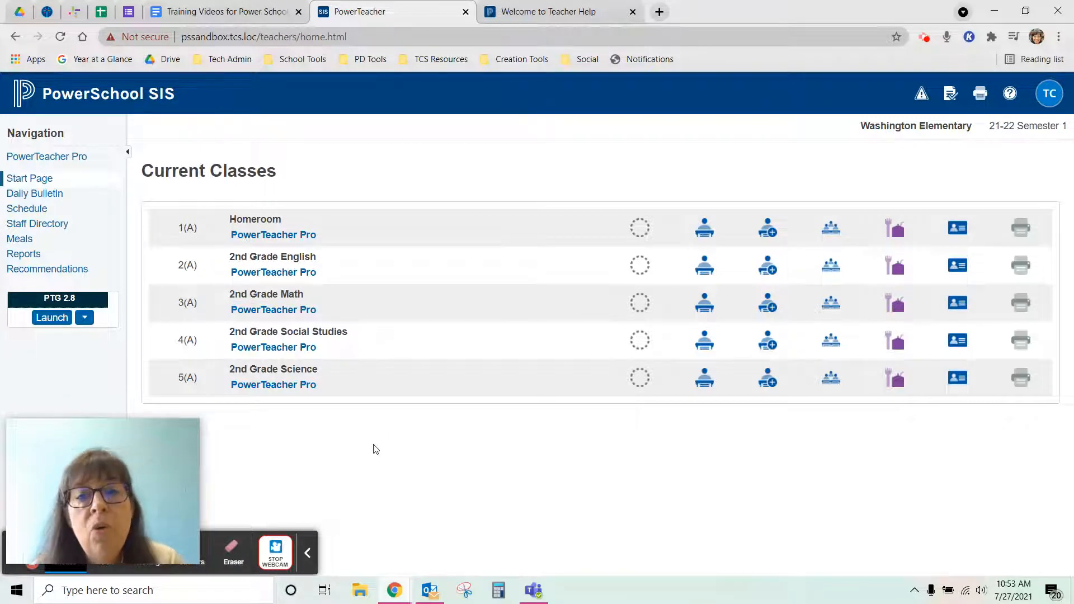
{"action": "mouse_move", "coordinate": [490, 384]}
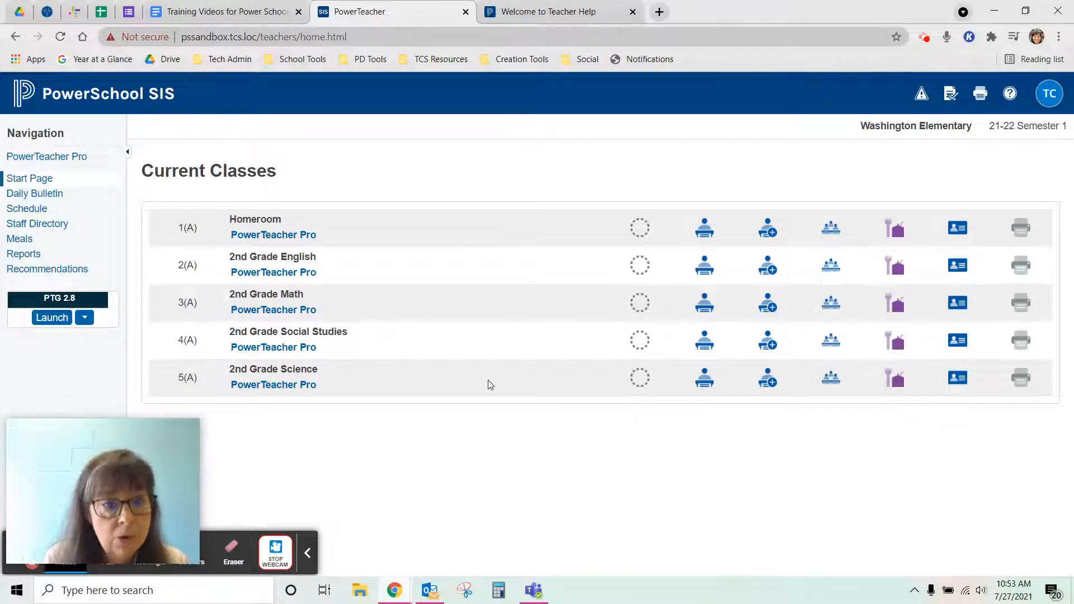
{"action": "mouse_move", "coordinate": [409, 270]}
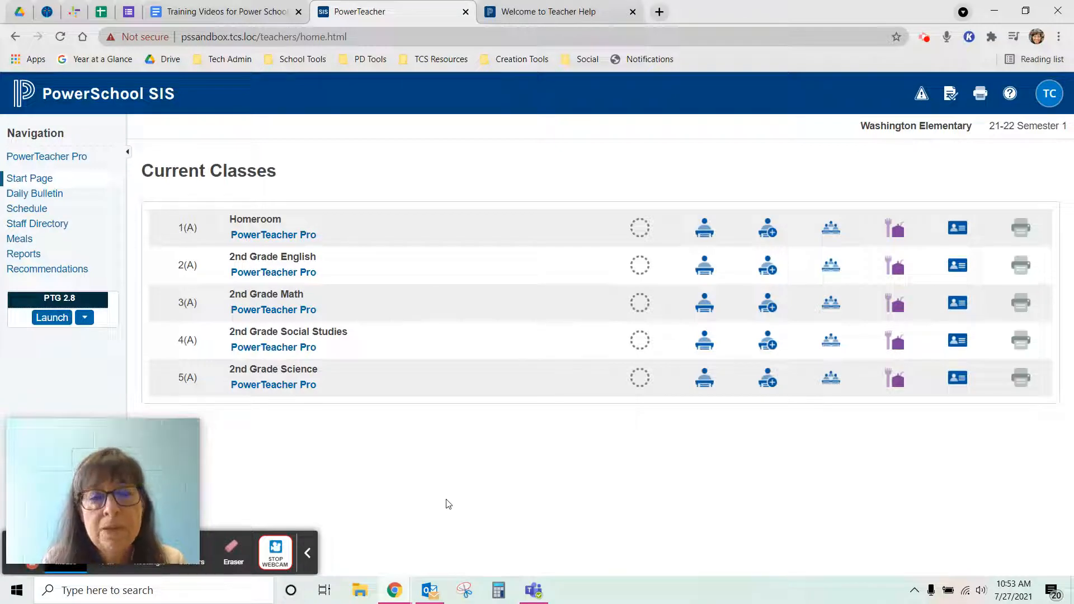
{"action": "mouse_move", "coordinate": [369, 235]}
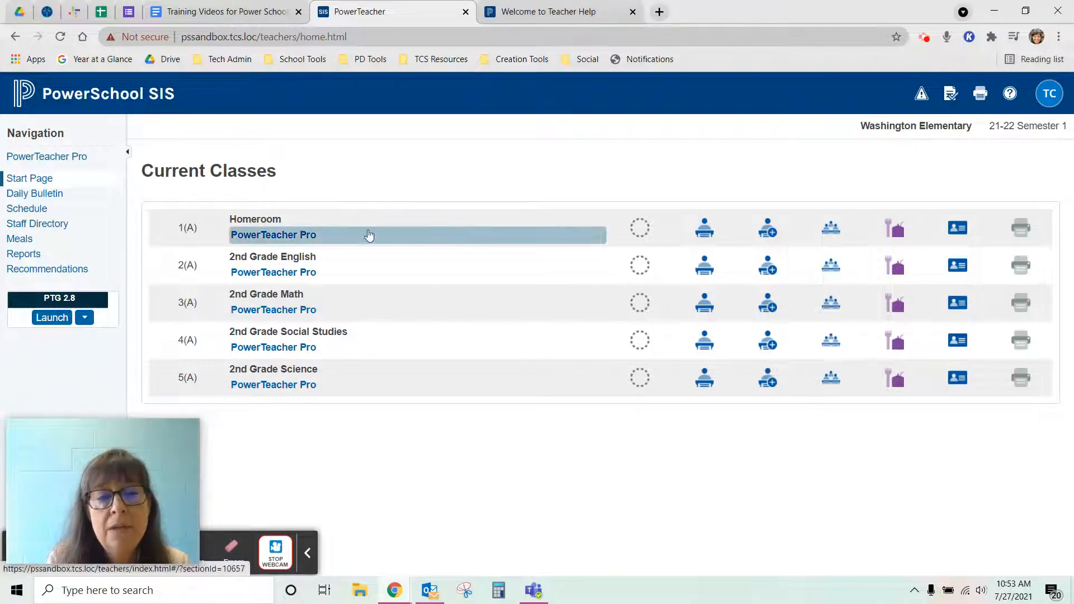
{"action": "mouse_move", "coordinate": [295, 237]}
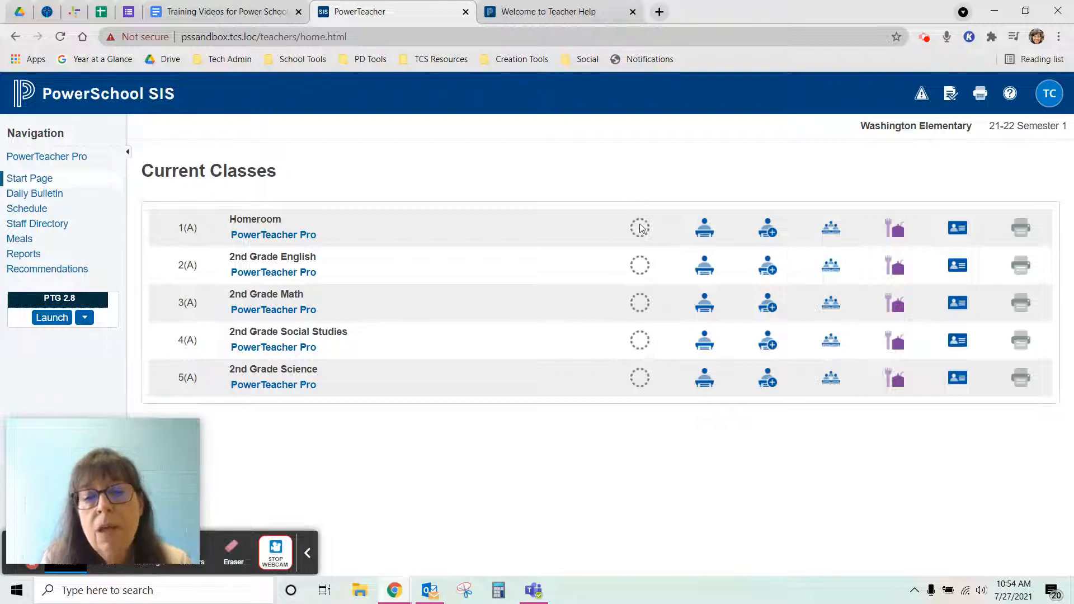
{"action": "mouse_move", "coordinate": [635, 238]}
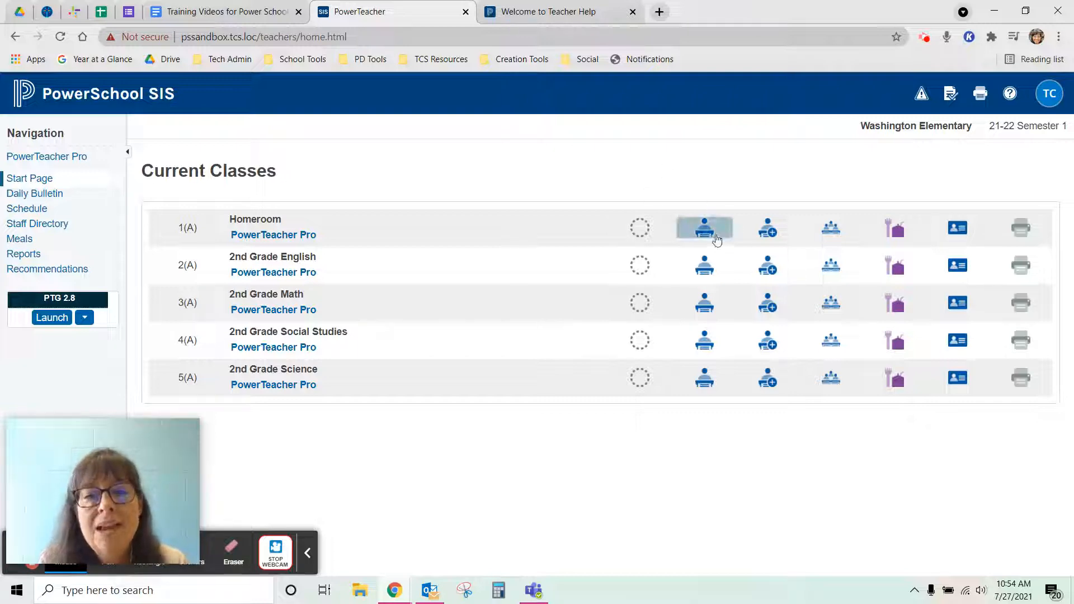
{"action": "mouse_move", "coordinate": [709, 232]}
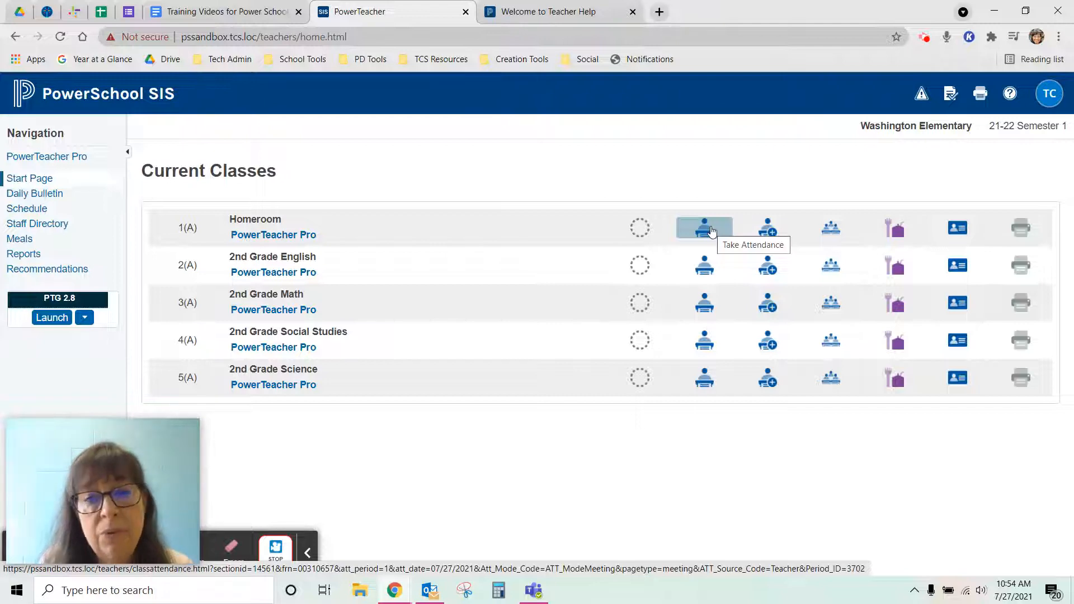
{"action": "mouse_move", "coordinate": [767, 228]}
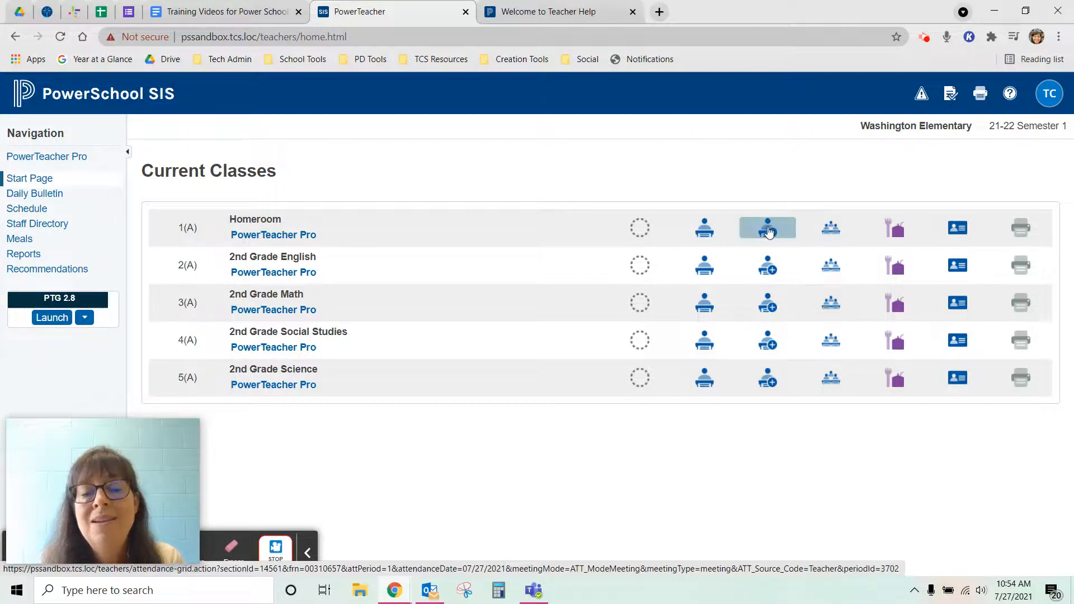
{"action": "mouse_move", "coordinate": [768, 231]}
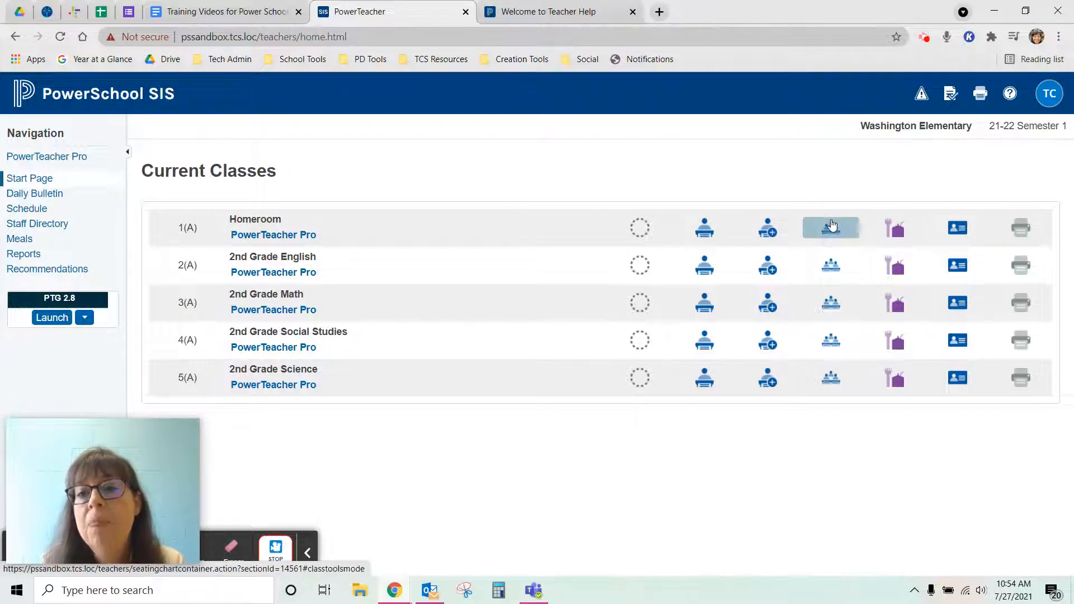
{"action": "mouse_move", "coordinate": [831, 226]}
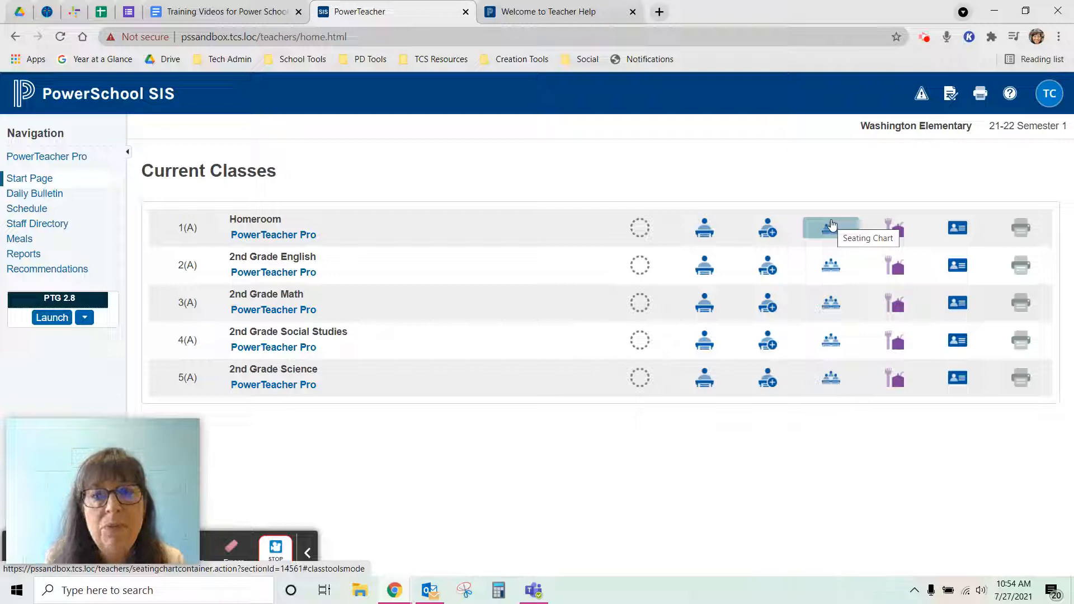
{"action": "mouse_move", "coordinate": [866, 243]}
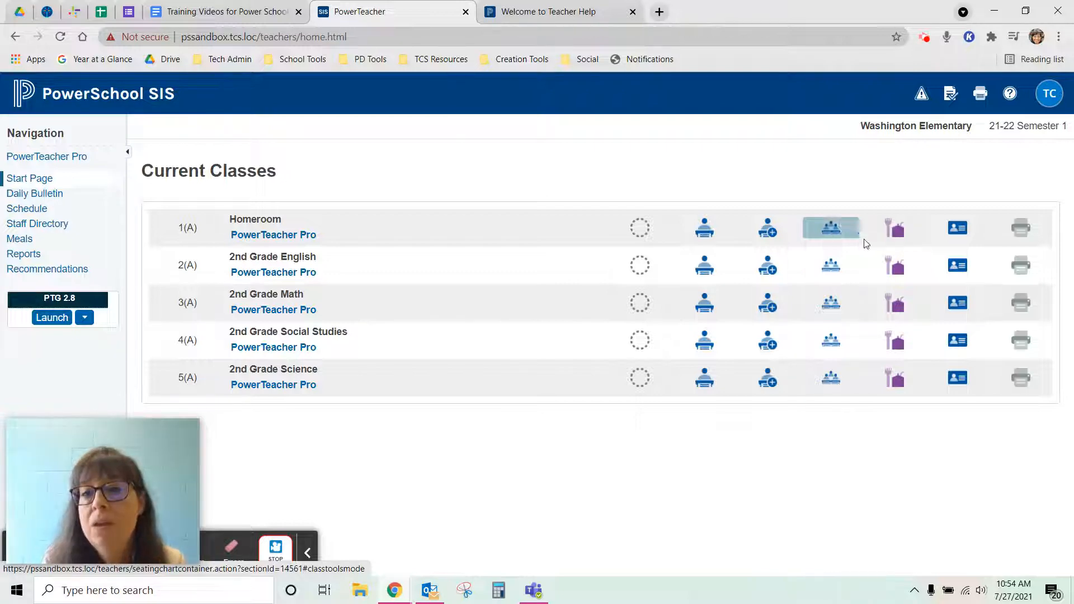
{"action": "mouse_move", "coordinate": [895, 228]}
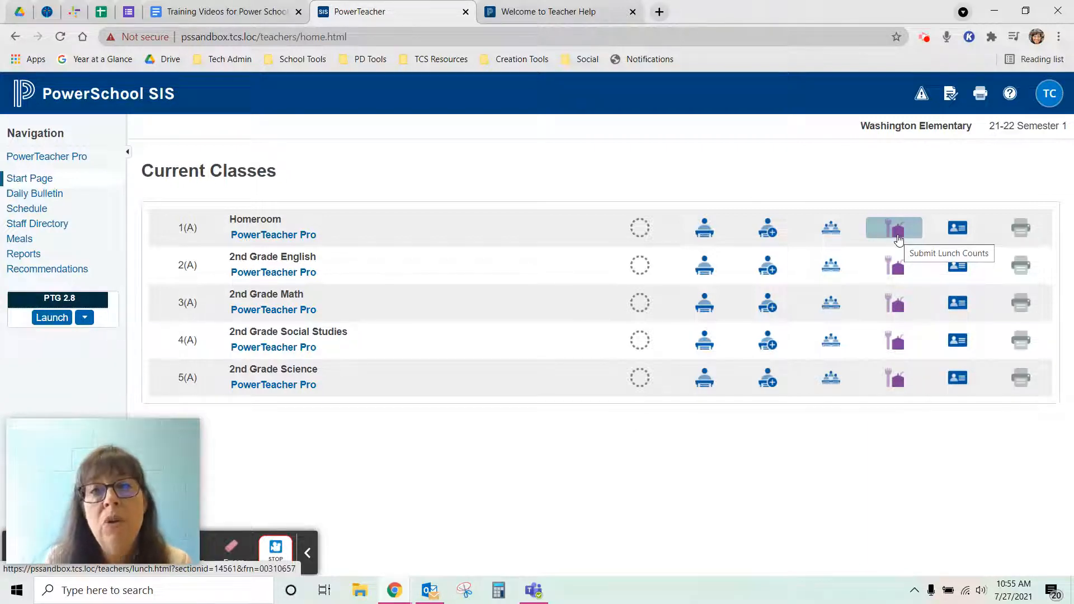
{"action": "mouse_move", "coordinate": [879, 266]}
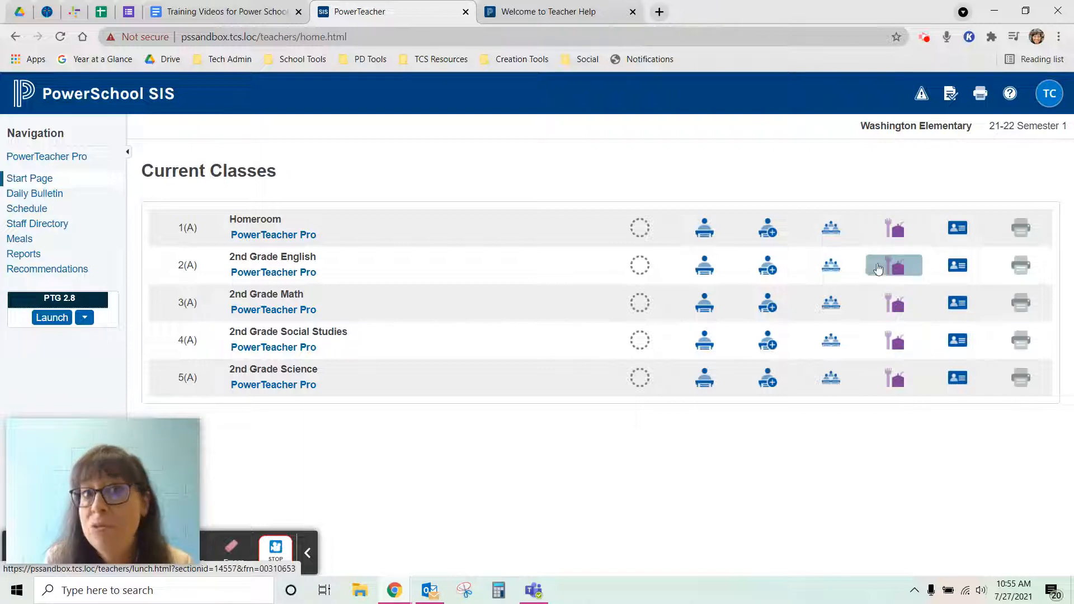
{"action": "mouse_move", "coordinate": [898, 290]}
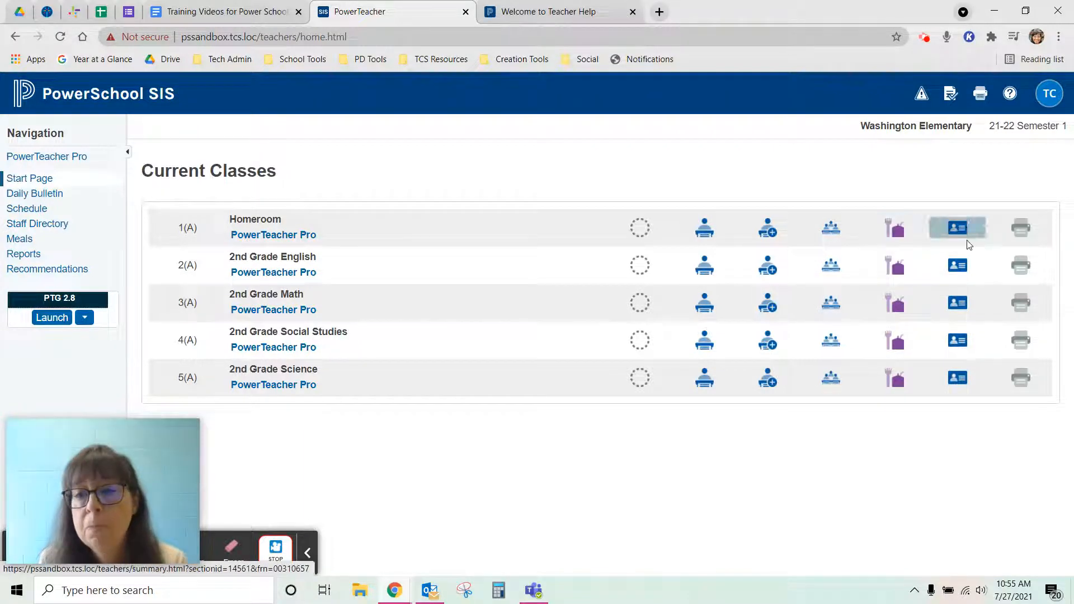
{"action": "mouse_move", "coordinate": [964, 235]}
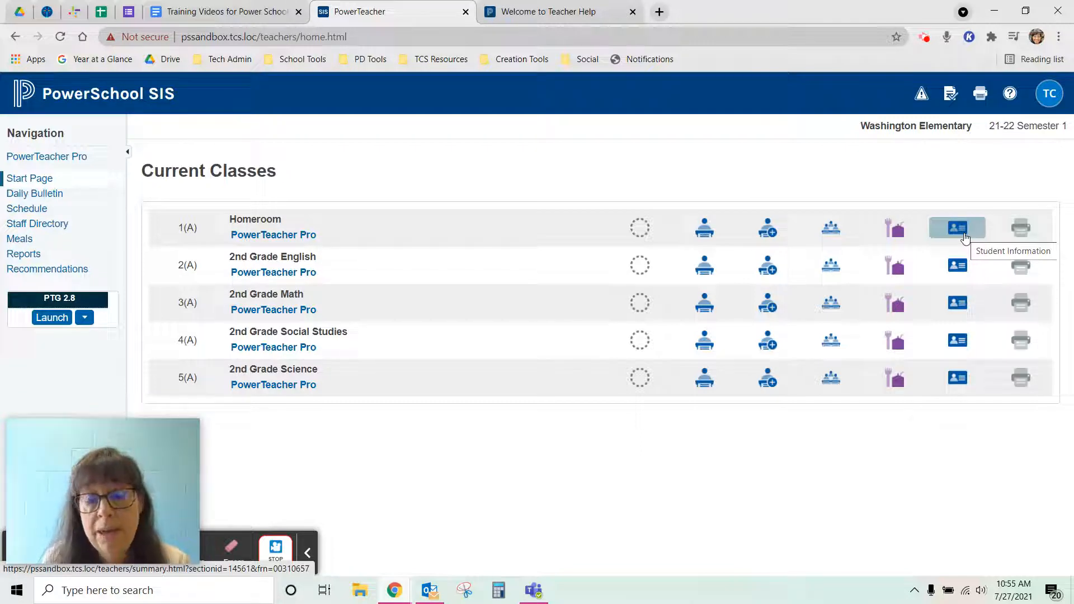
{"action": "mouse_move", "coordinate": [1020, 229]}
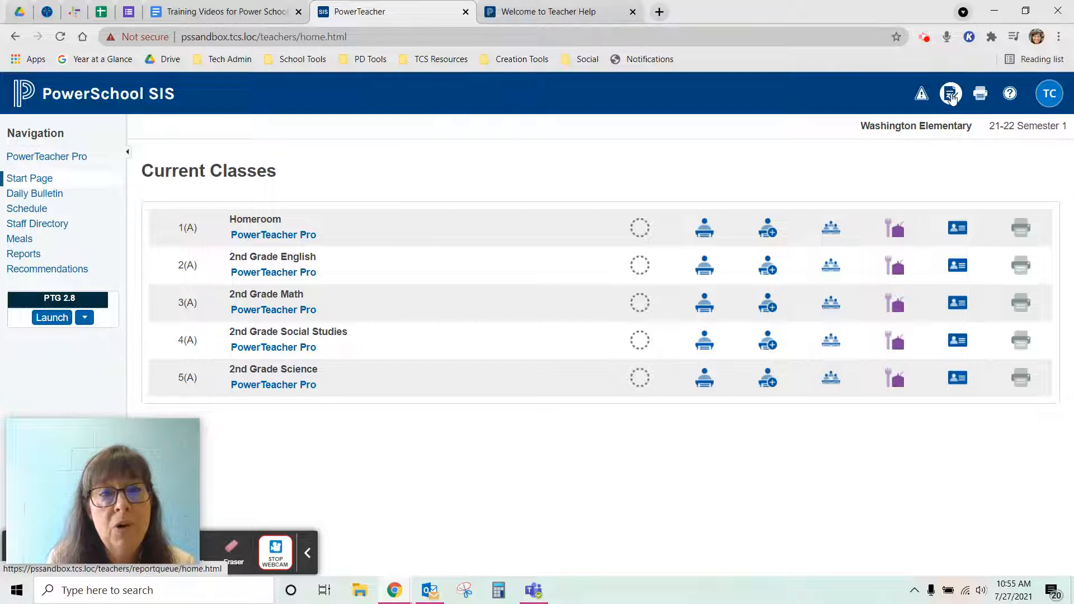
{"action": "mouse_move", "coordinate": [951, 94]}
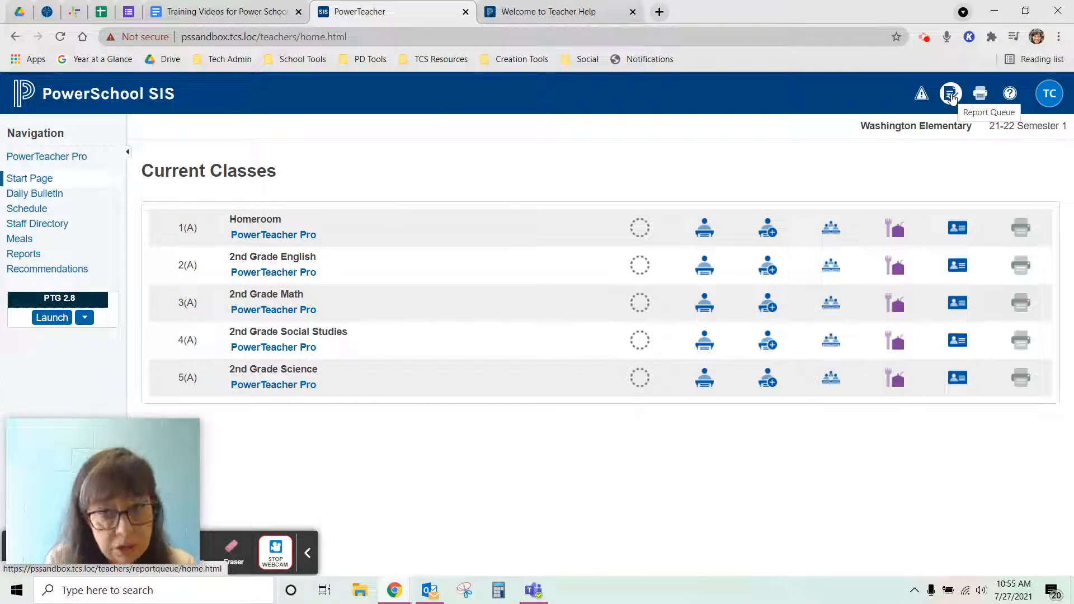
{"action": "mouse_move", "coordinate": [899, 202]}
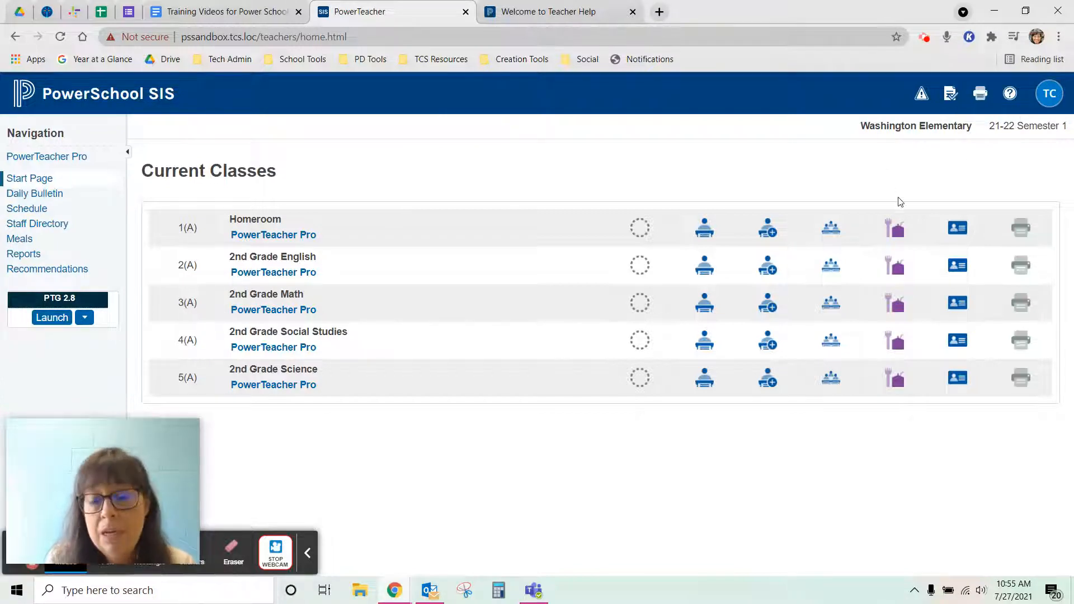
{"action": "mouse_move", "coordinate": [958, 229]}
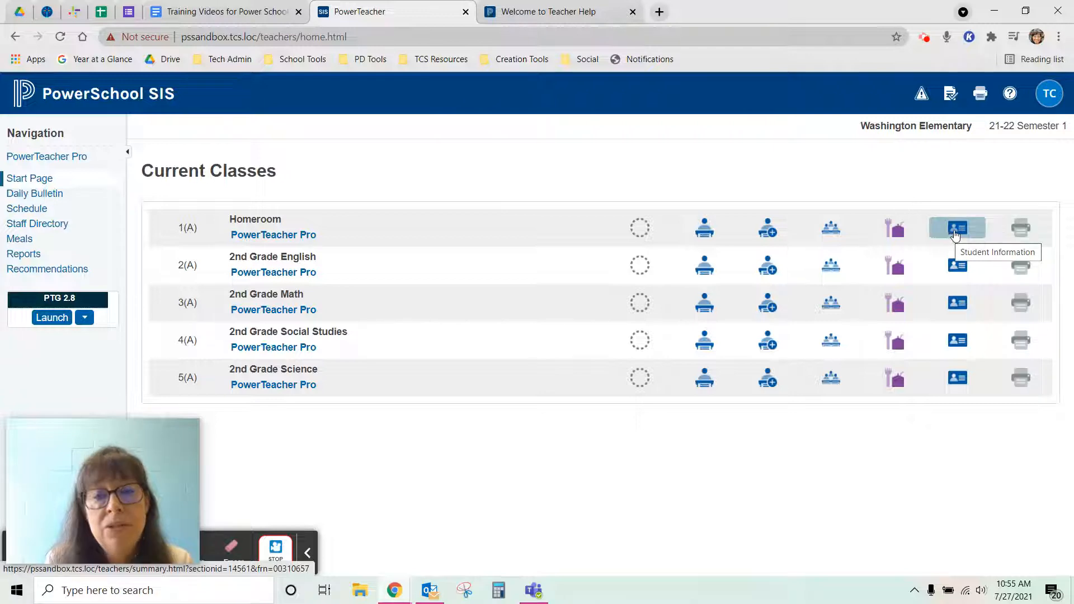
- Open Student Information for the Homeroom class and review its student roster
{"action": "left_click", "coordinate": [957, 227]}
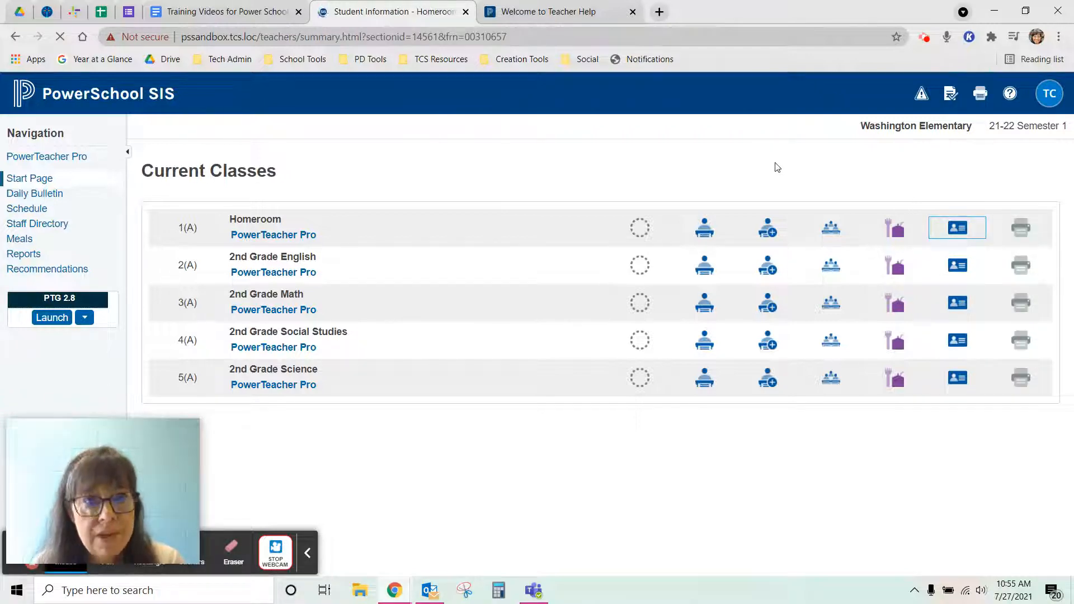
{"action": "left_click", "coordinate": [958, 228]}
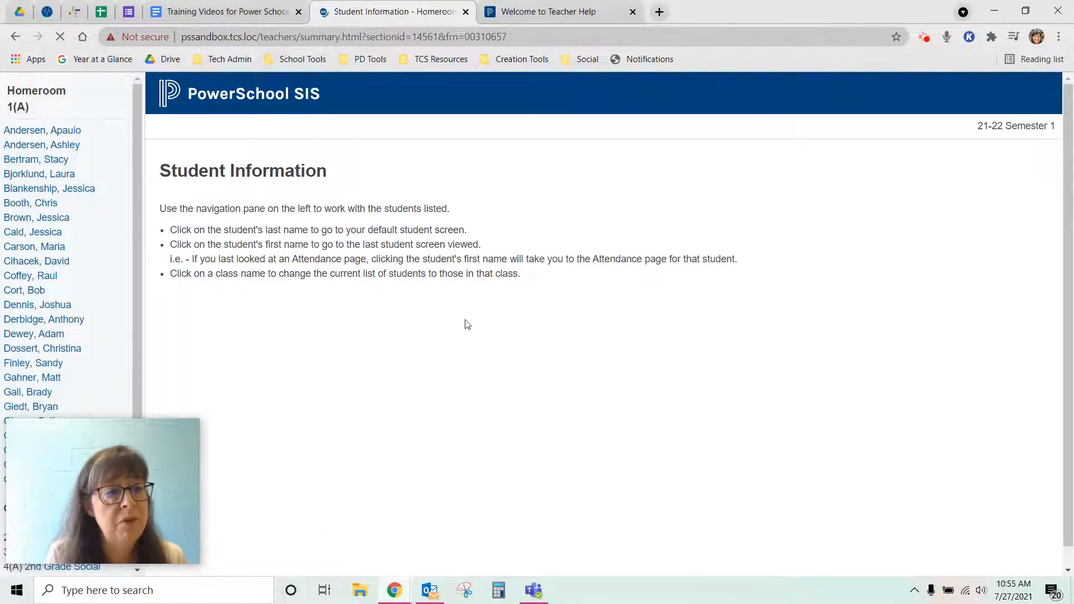
{"action": "left_click_drag", "start_coordinate": [102, 490], "coordinate": [920, 483]}
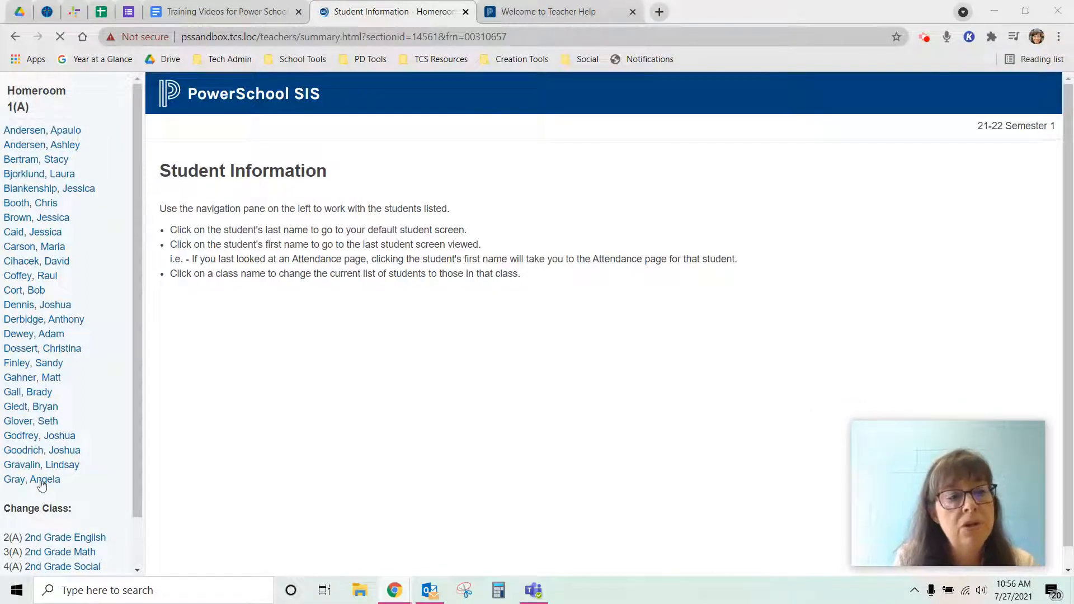
{"action": "mouse_move", "coordinate": [143, 450]}
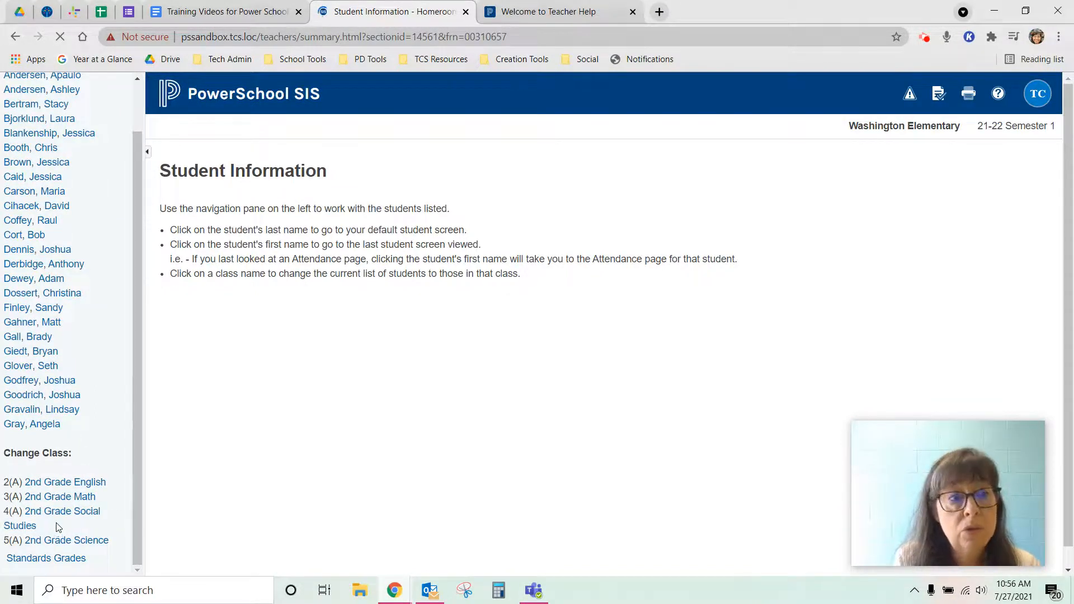
{"action": "mouse_move", "coordinate": [123, 427]}
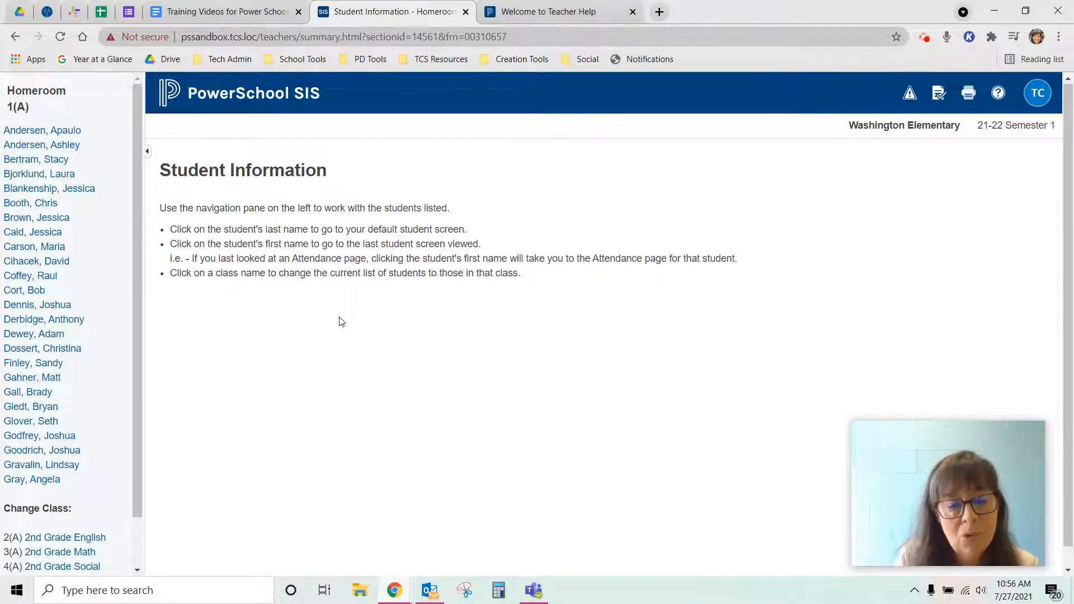
{"action": "mouse_move", "coordinate": [307, 235]}
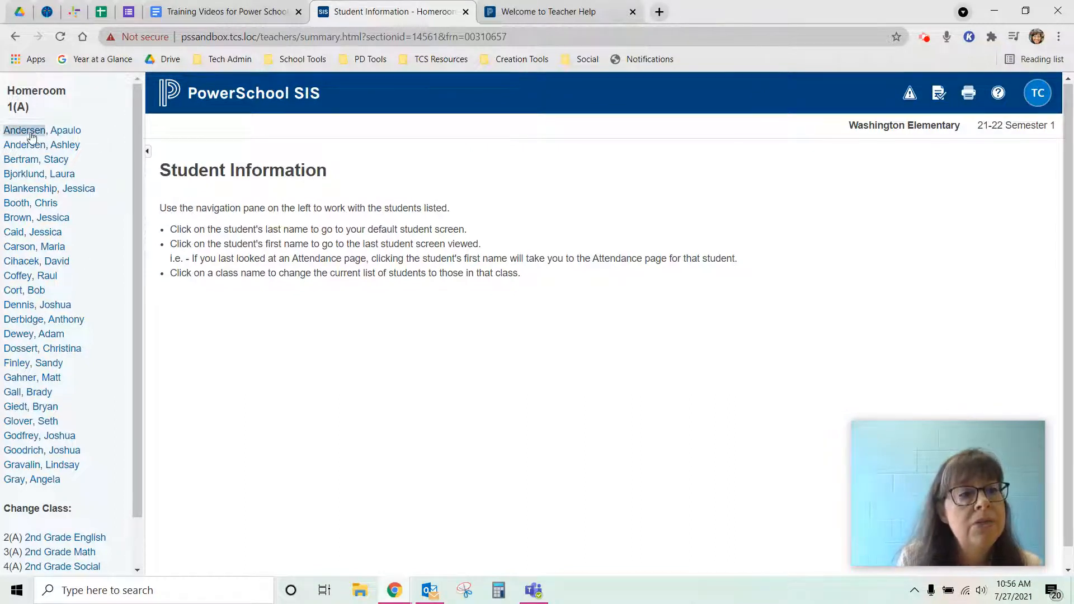
{"action": "left_click", "coordinate": [24, 130]}
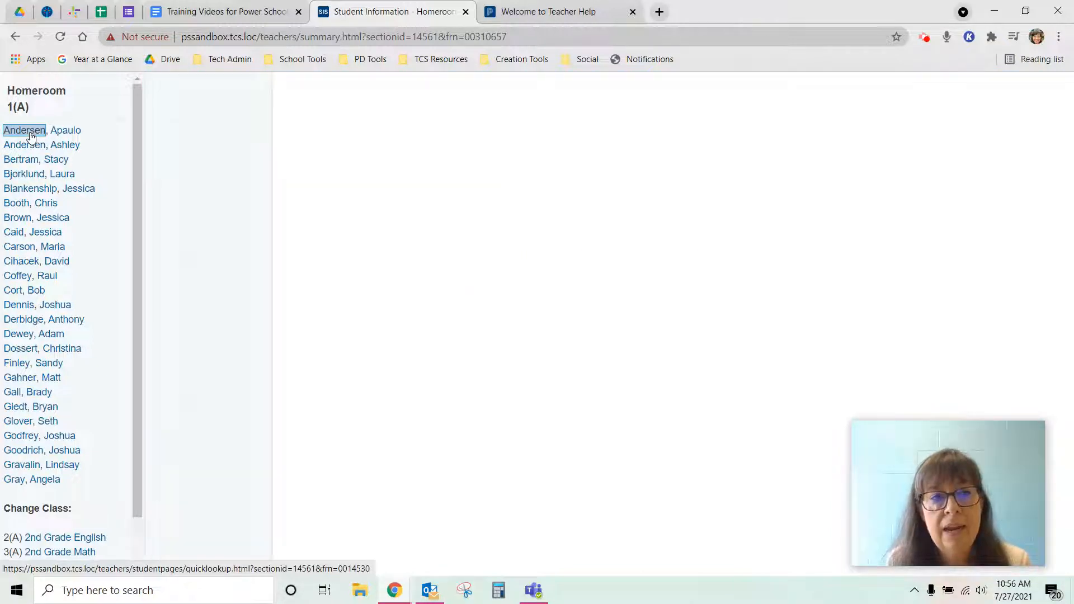
{"action": "left_click", "coordinate": [24, 130]}
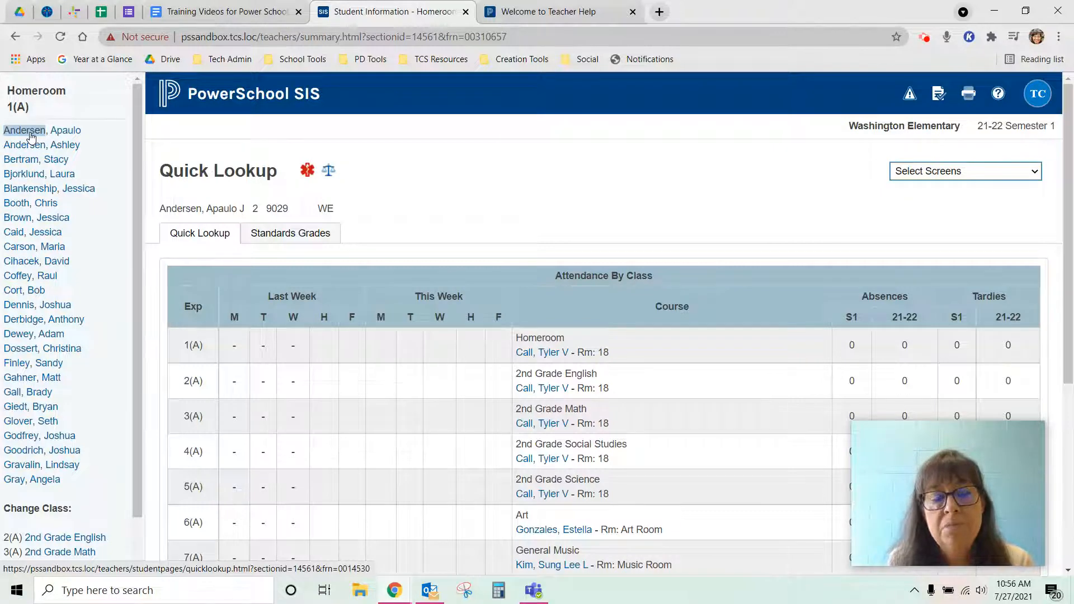
{"action": "mouse_move", "coordinate": [576, 311]}
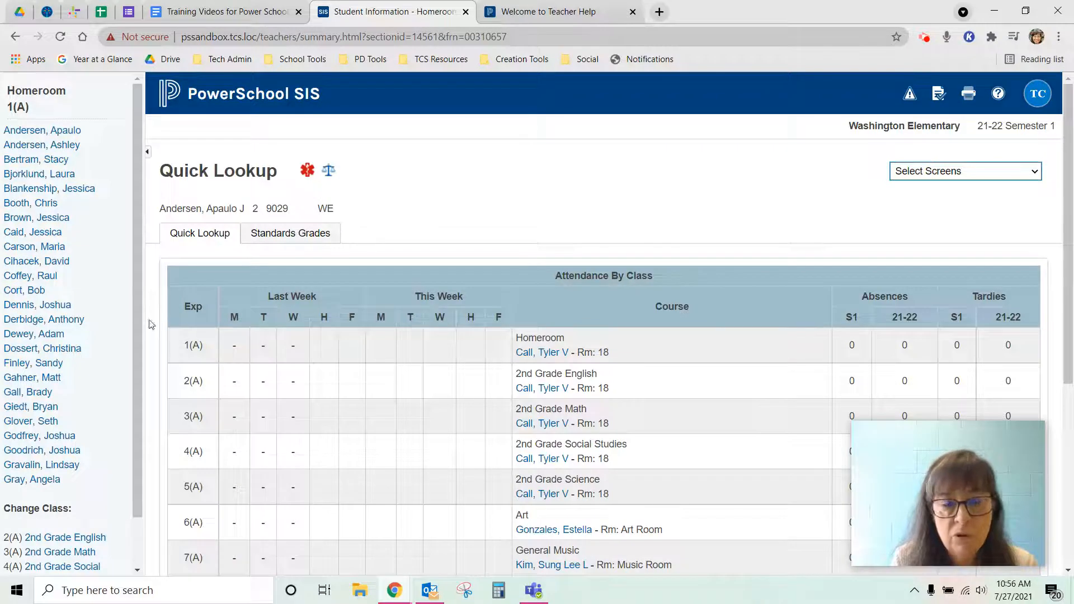
{"action": "mouse_move", "coordinate": [21, 411]}
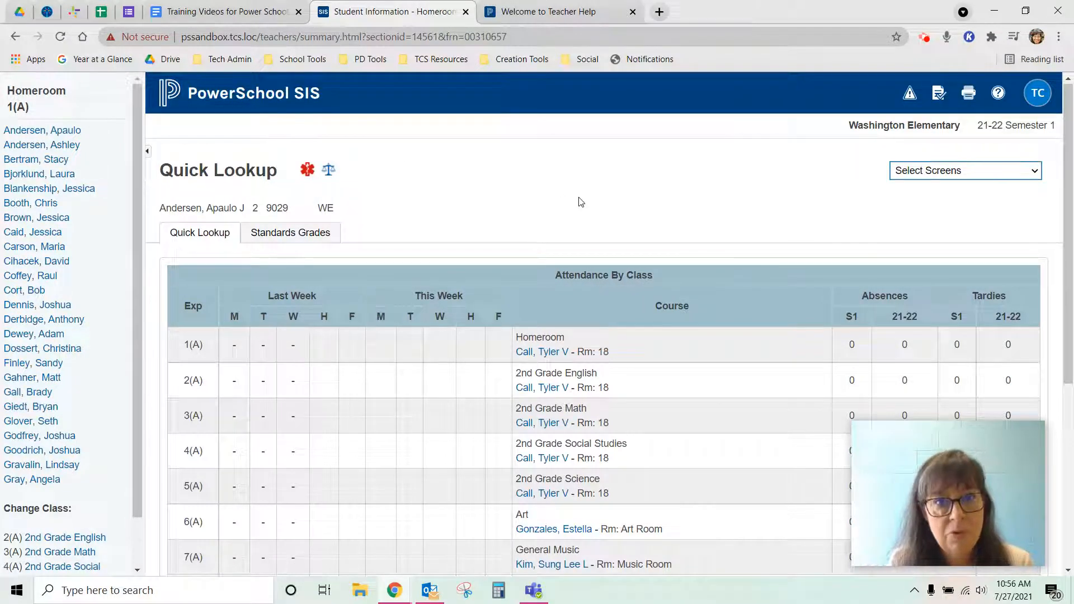
{"action": "mouse_move", "coordinate": [1024, 170]}
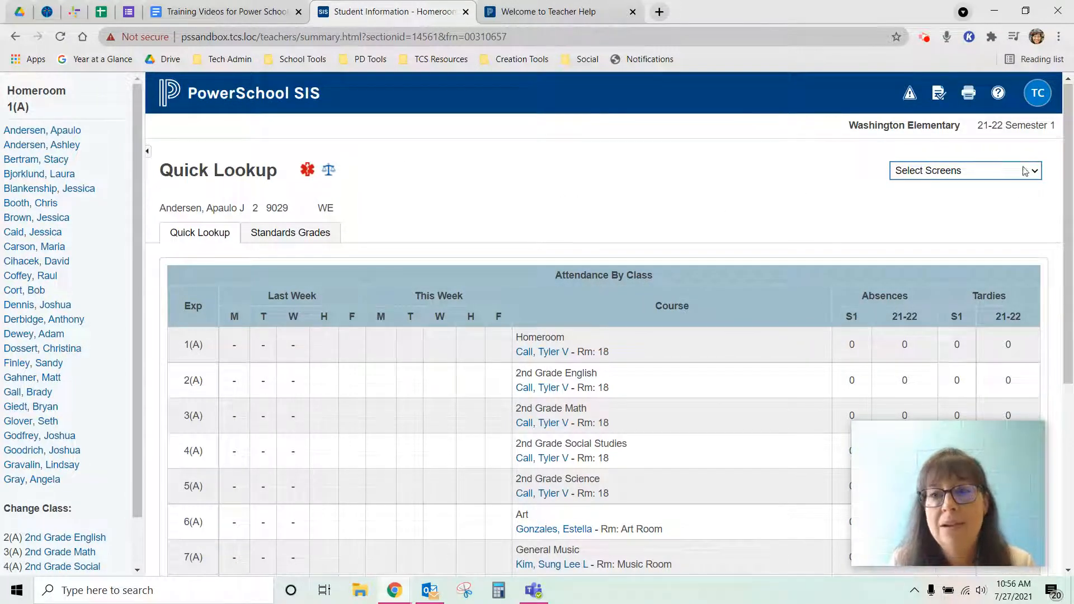
{"action": "mouse_move", "coordinate": [790, 206]}
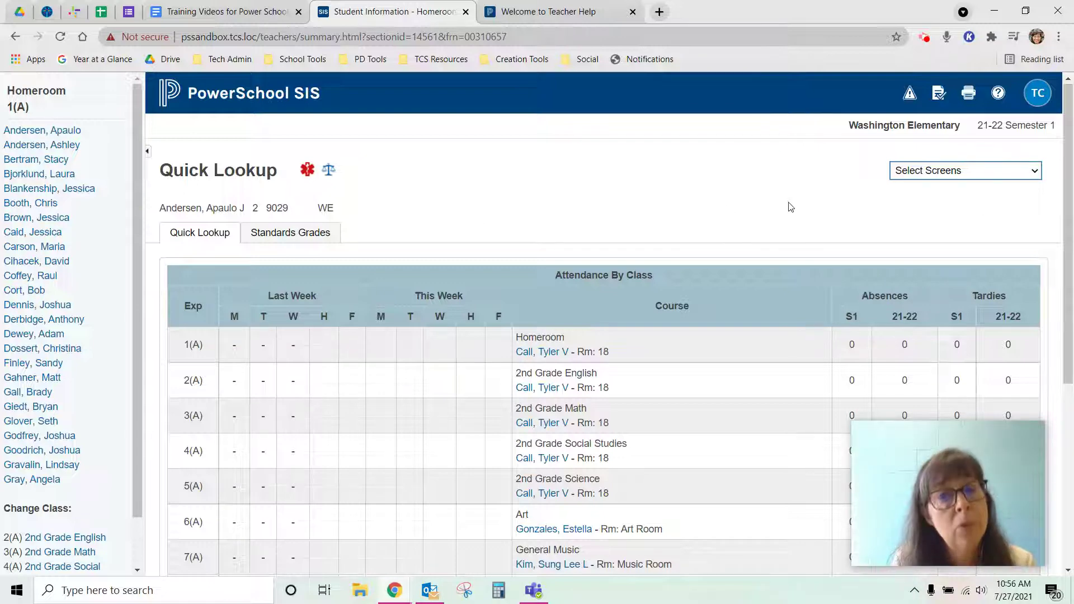
{"action": "mouse_move", "coordinate": [367, 181]}
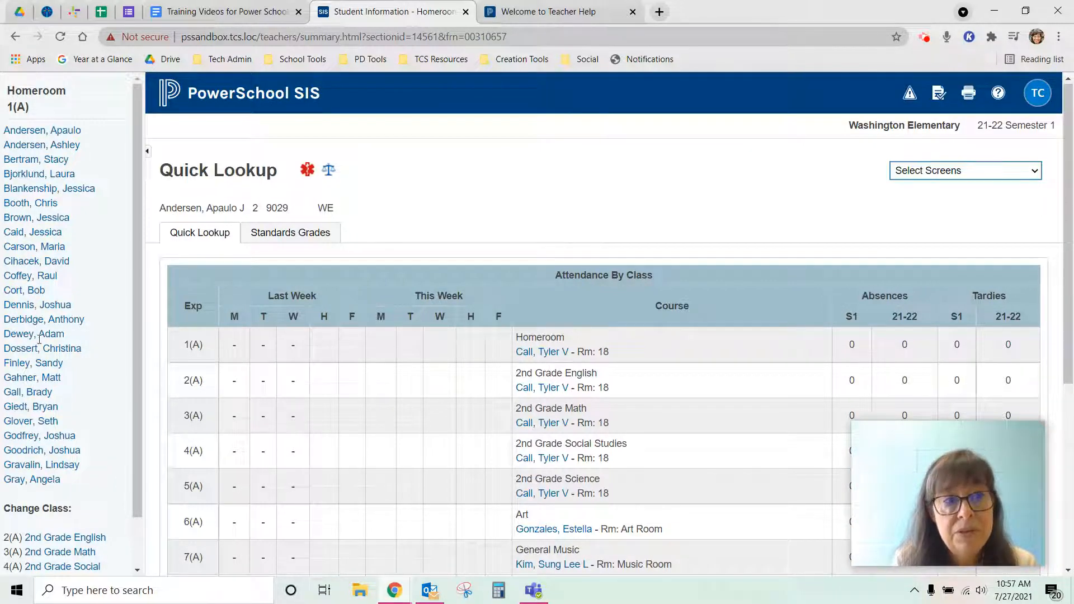
- Step to the second, then the third homeroom student's Quick Lookup
{"action": "left_click", "coordinate": [41, 145]}
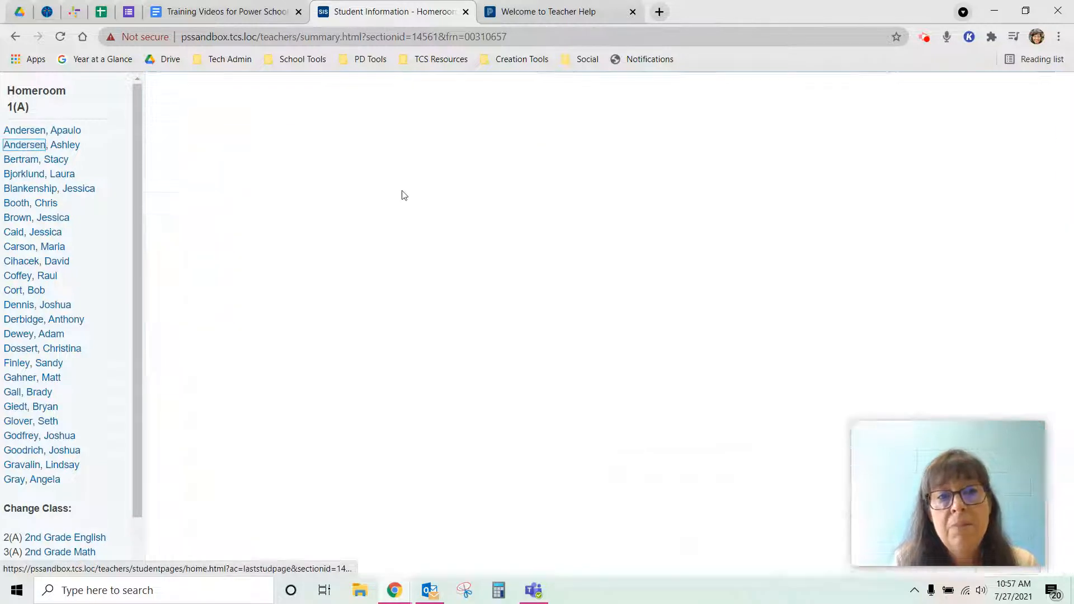
{"action": "left_click", "coordinate": [41, 144]}
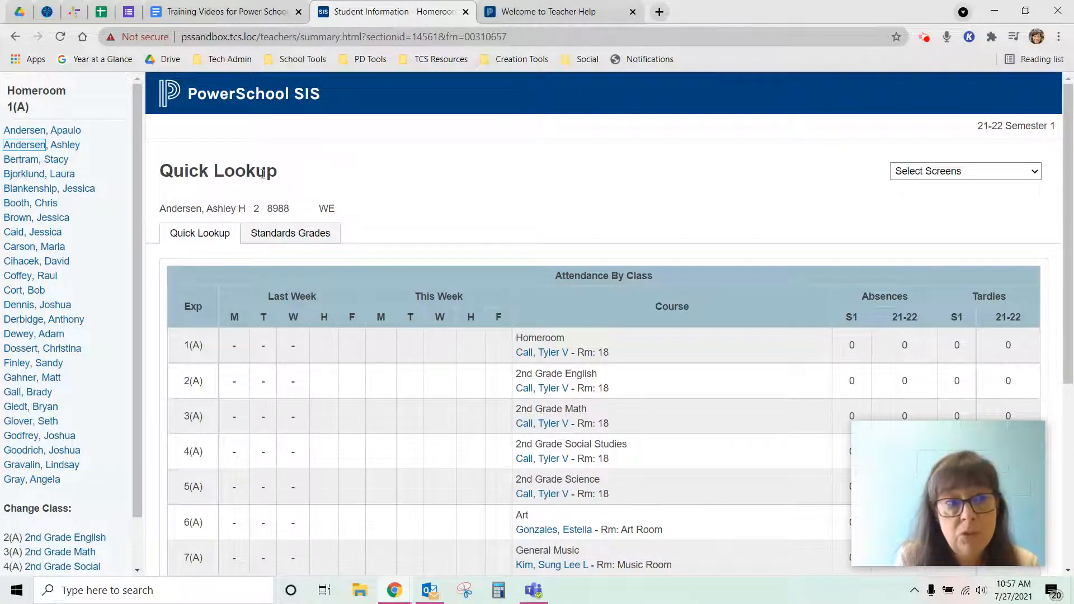
{"action": "left_click", "coordinate": [38, 158]}
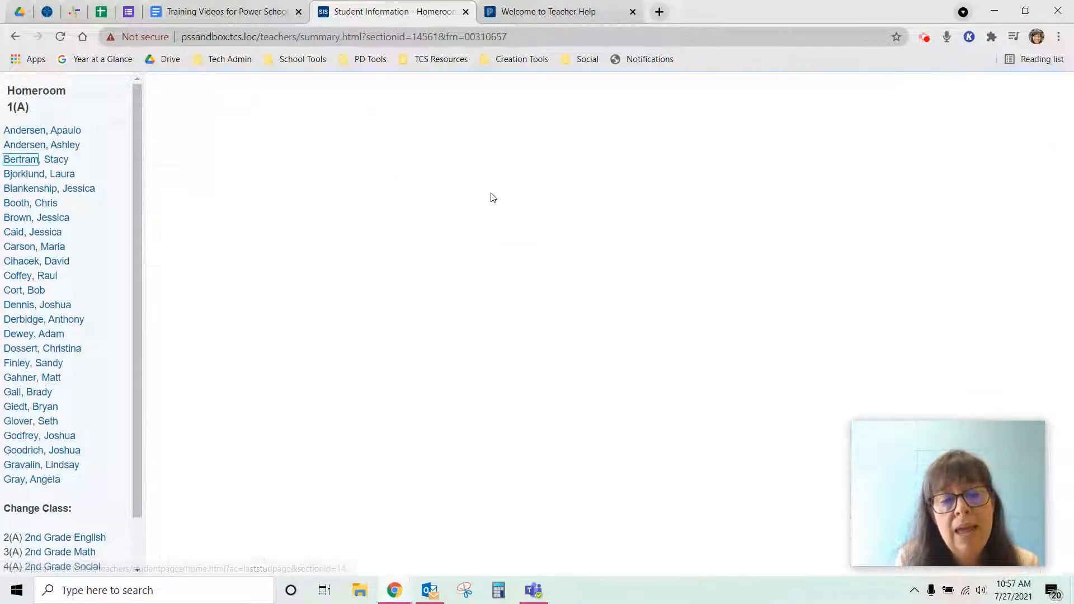
{"action": "left_click", "coordinate": [21, 158]}
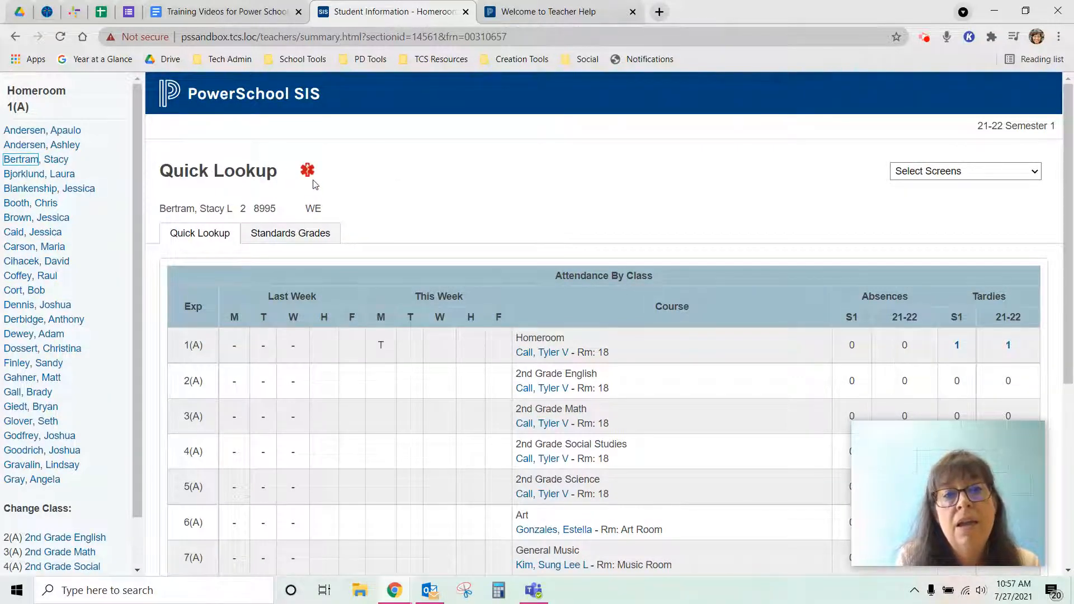
{"action": "mouse_move", "coordinate": [307, 174]}
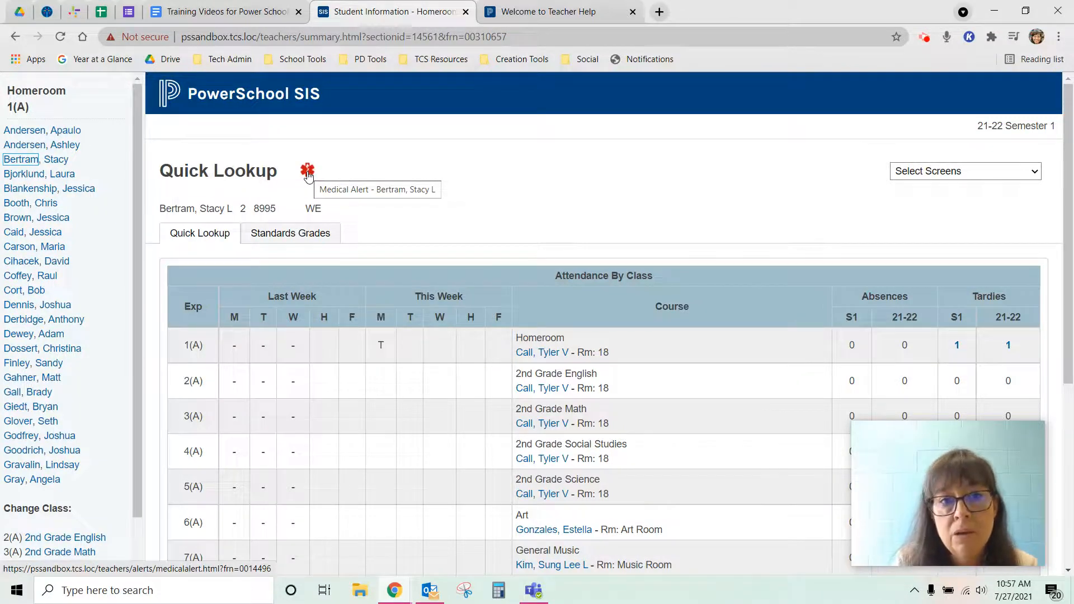
- Read the third student's peanut allergy medical alert and dismiss it
{"action": "left_click", "coordinate": [307, 170]}
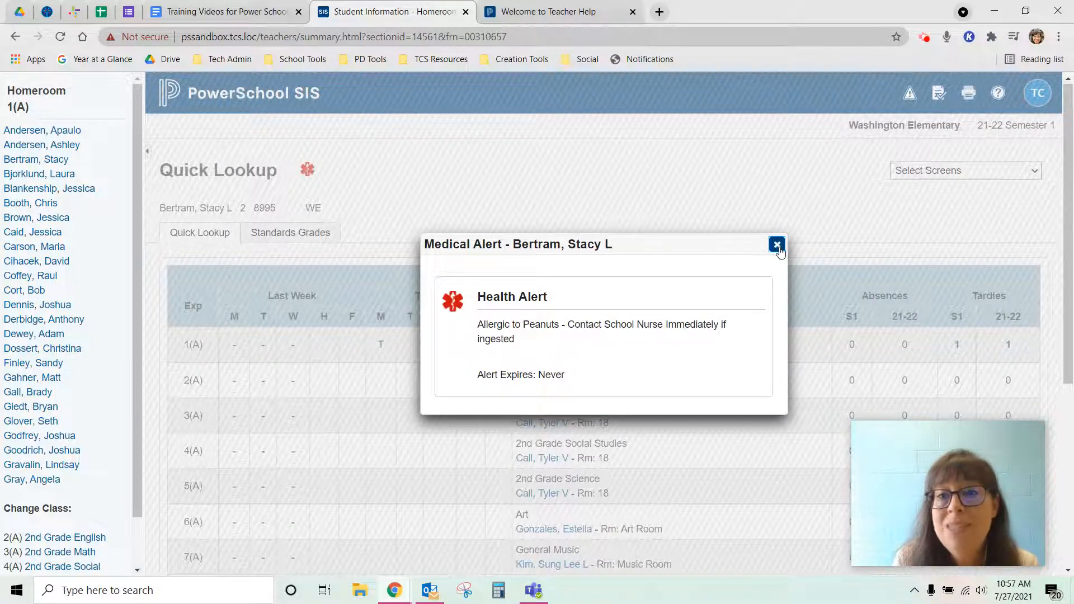
{"action": "left_click", "coordinate": [776, 244]}
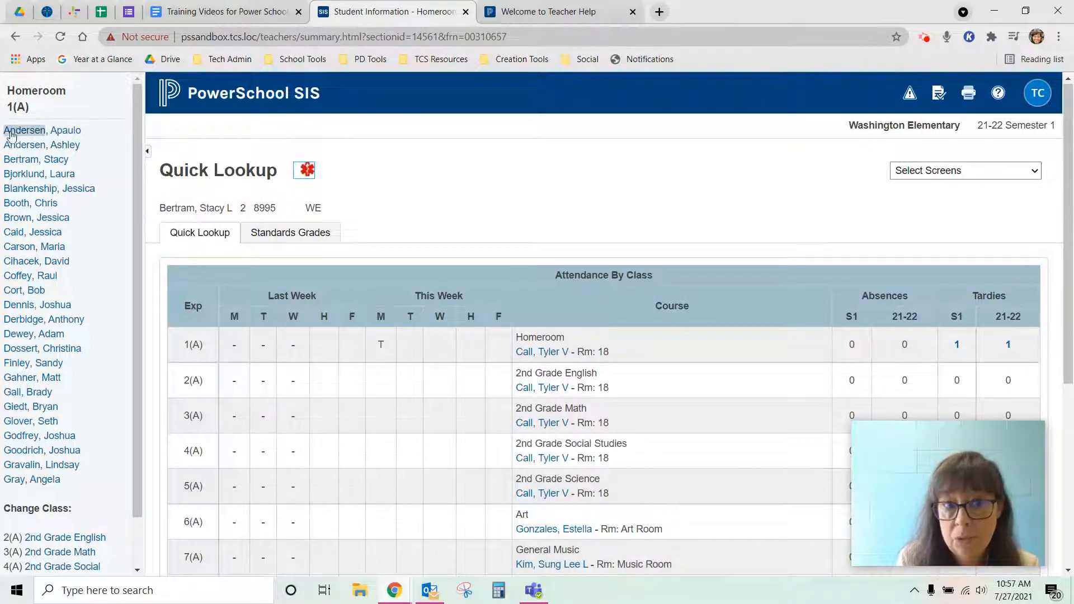
- Return to the first homeroom student's Quick Lookup
{"action": "left_click", "coordinate": [25, 130]}
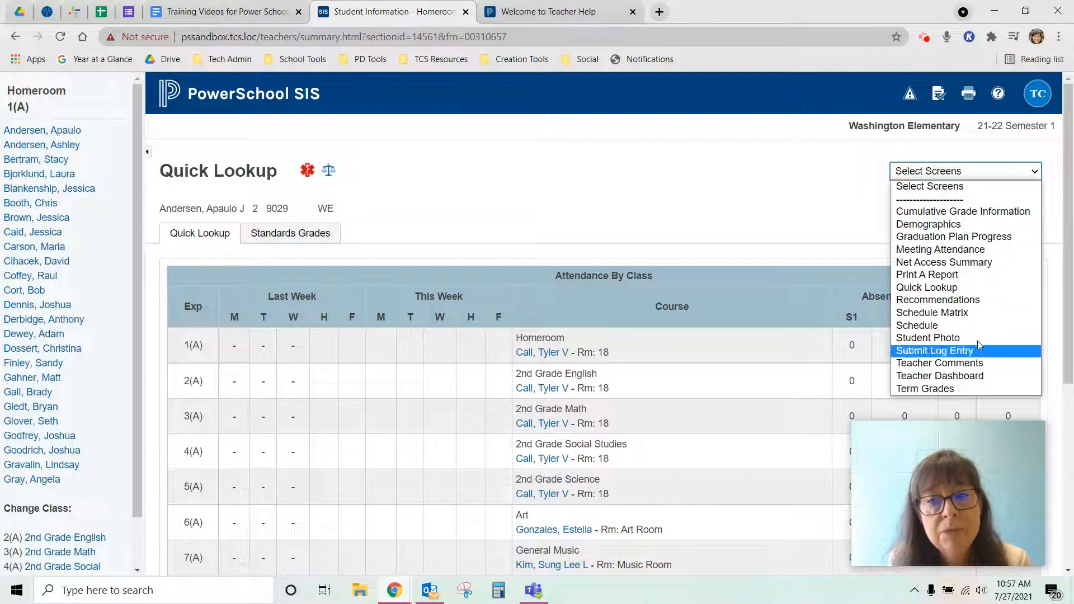
{"action": "mouse_move", "coordinate": [964, 248]}
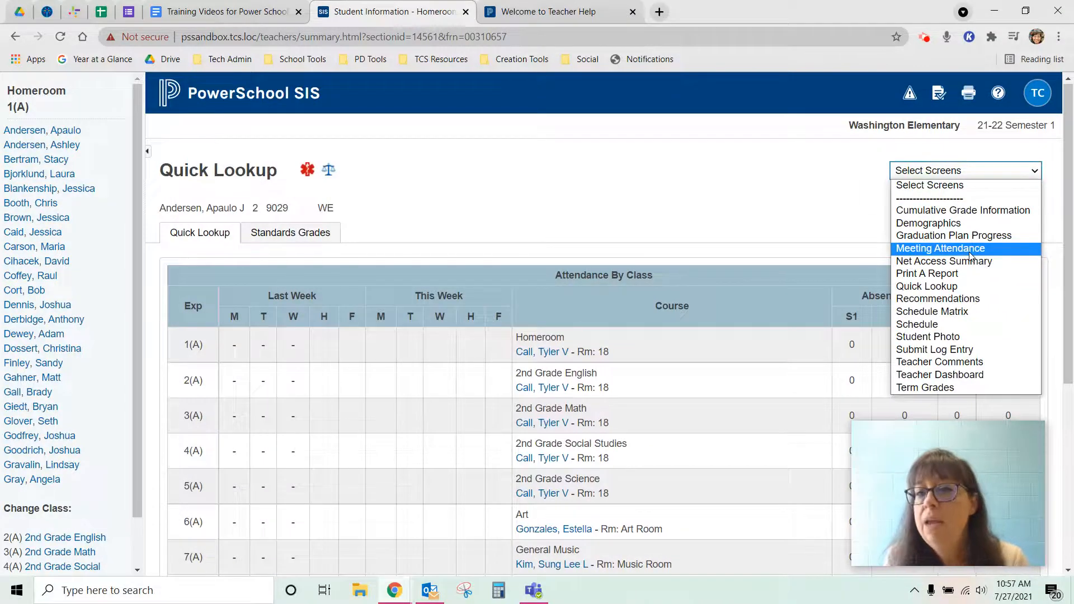
{"action": "mouse_move", "coordinate": [928, 222]}
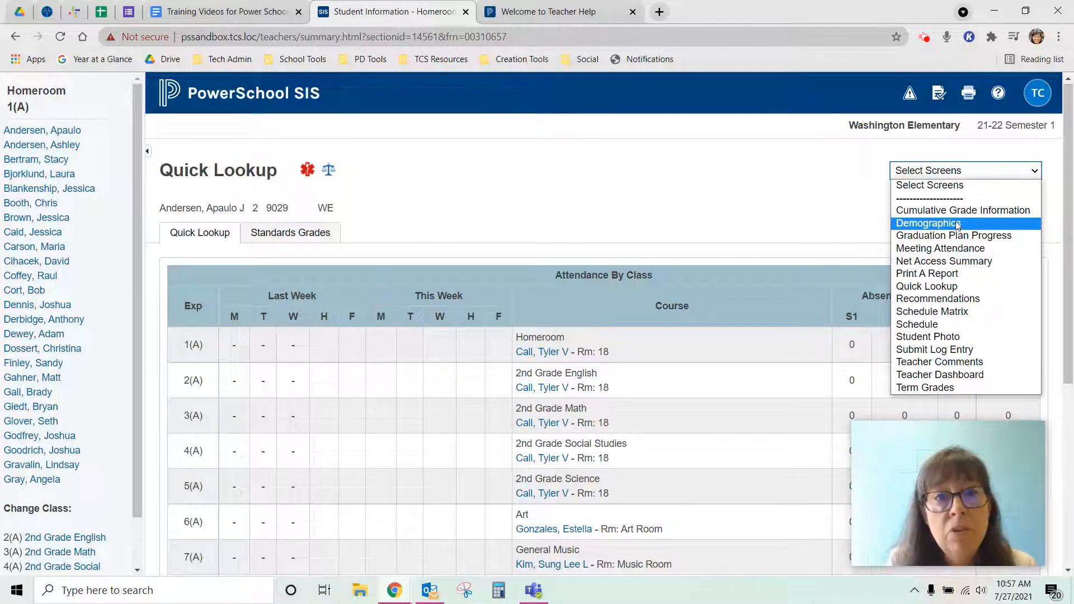
- Show the first student's Demographics screen and scroll through name, address and family details
{"action": "left_click", "coordinate": [928, 222]}
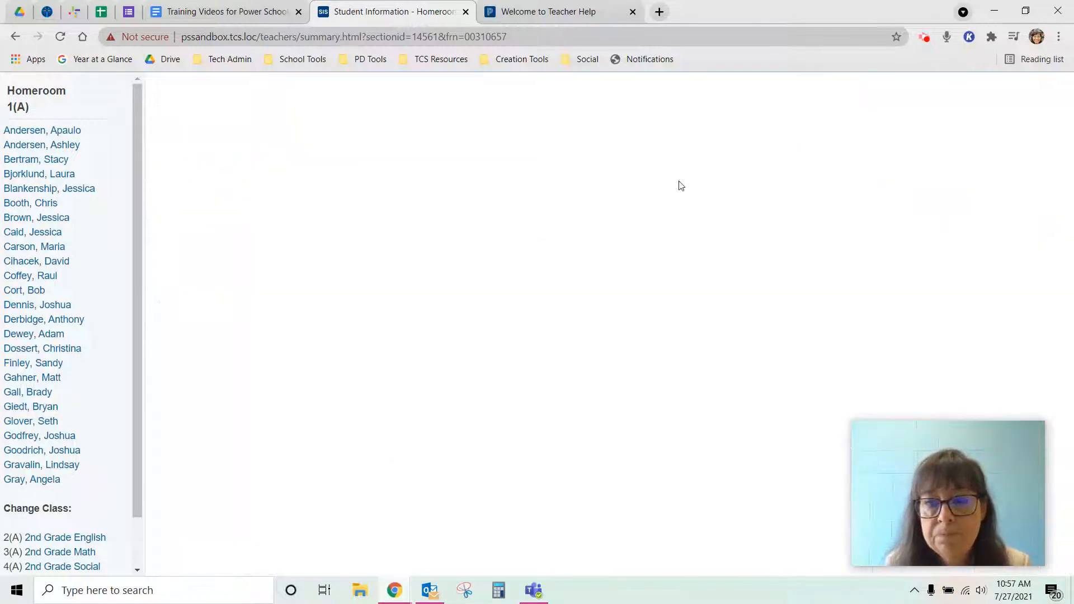
{"action": "left_click", "coordinate": [40, 130]}
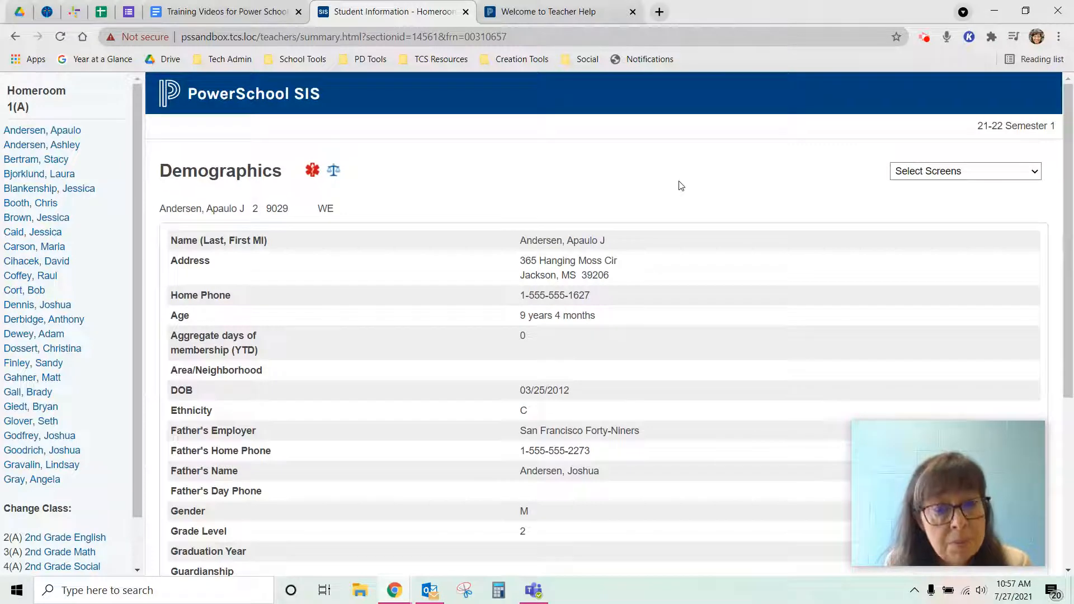
{"action": "scroll", "scroll_direction": "down", "scroll_amount": 3}
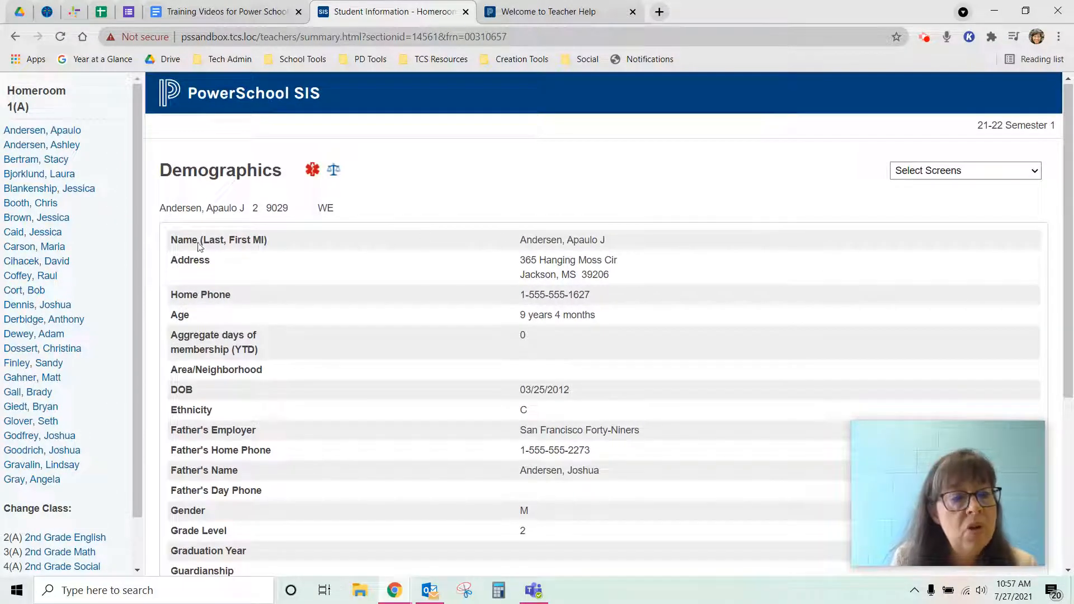
{"action": "mouse_move", "coordinate": [541, 181]}
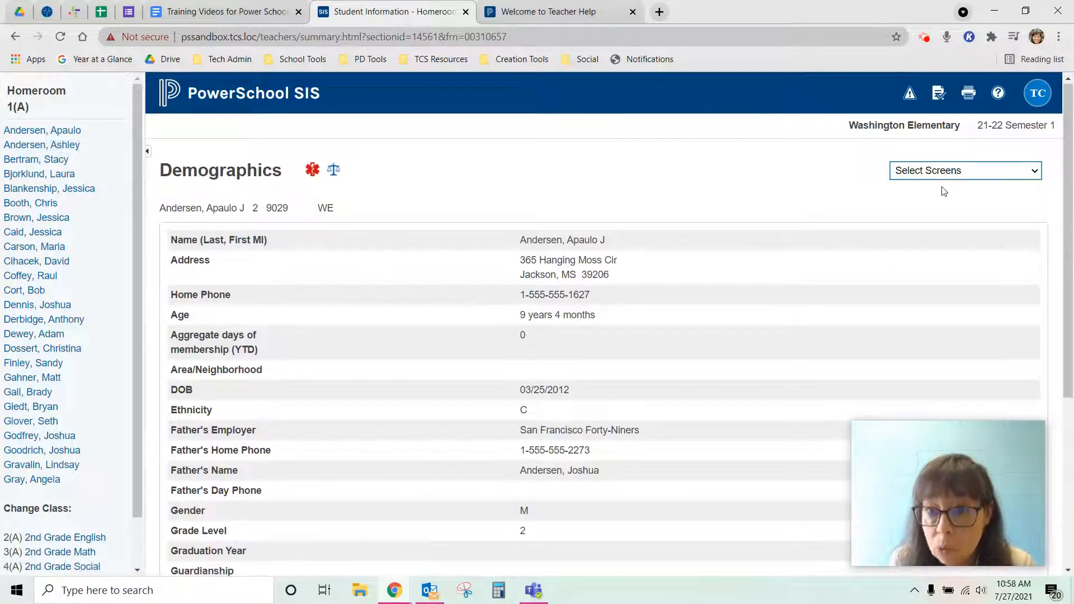
{"action": "mouse_move", "coordinate": [199, 190]}
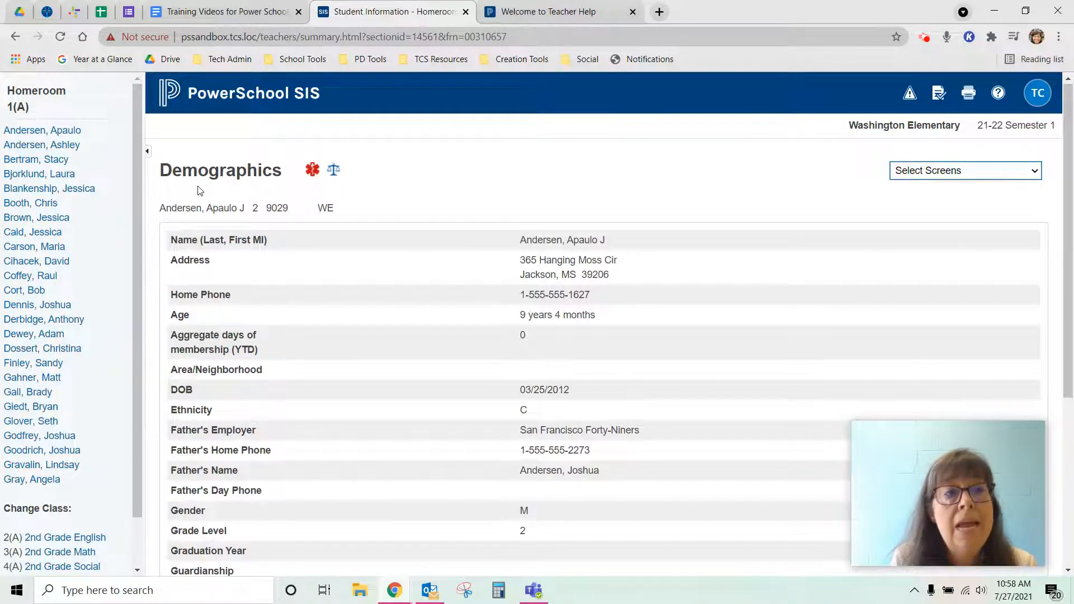
{"action": "mouse_move", "coordinate": [26, 151]}
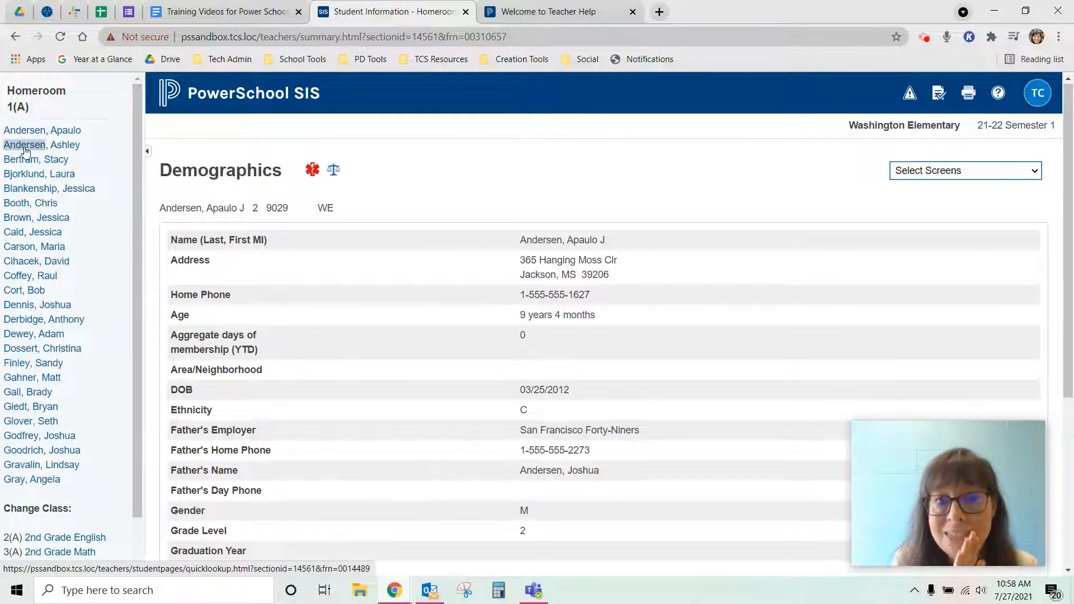
{"action": "mouse_move", "coordinate": [86, 150]}
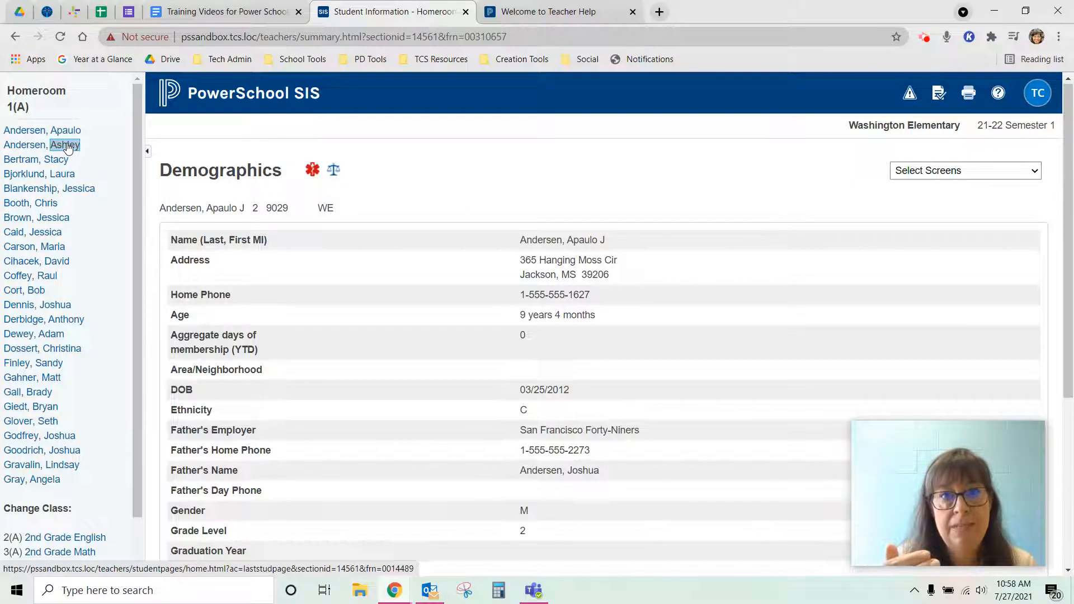
- View the second and then the fourth homeroom student's Demographics records
{"action": "left_click", "coordinate": [64, 145]}
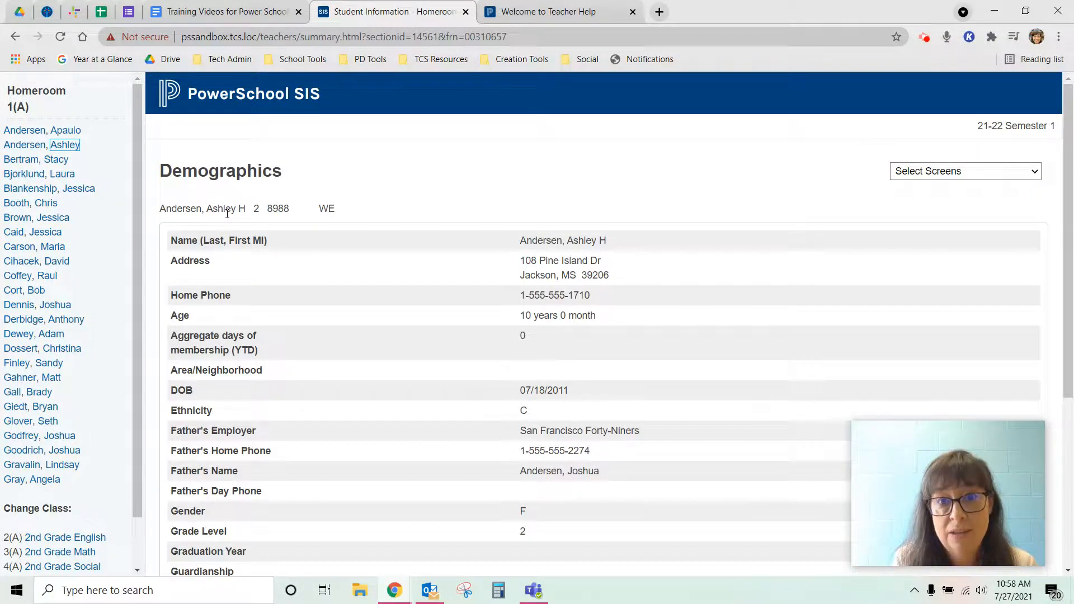
{"action": "mouse_move", "coordinate": [53, 164]}
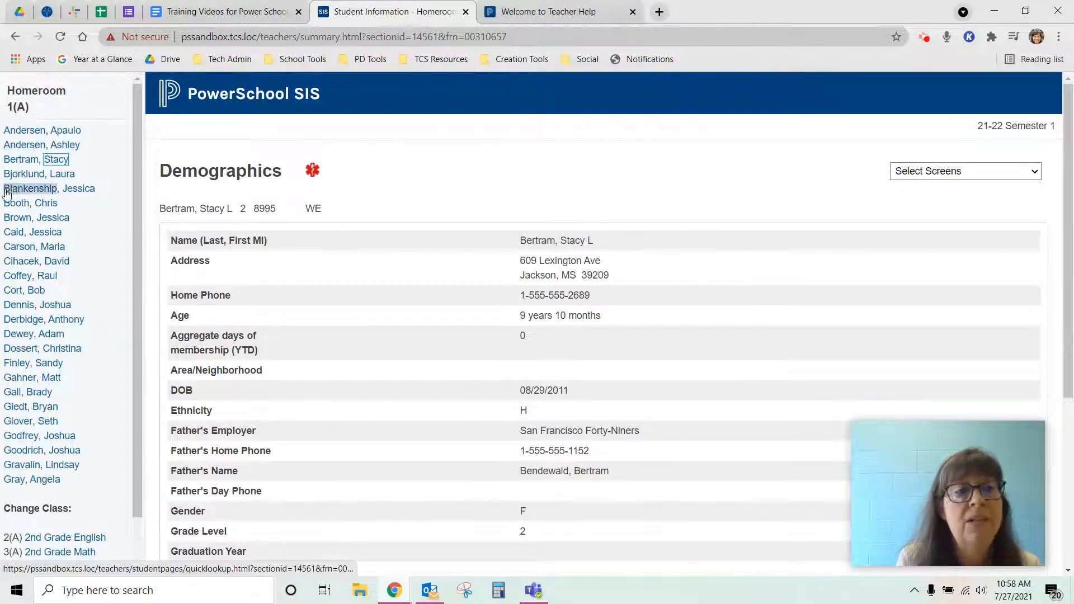
{"action": "left_click", "coordinate": [25, 188]}
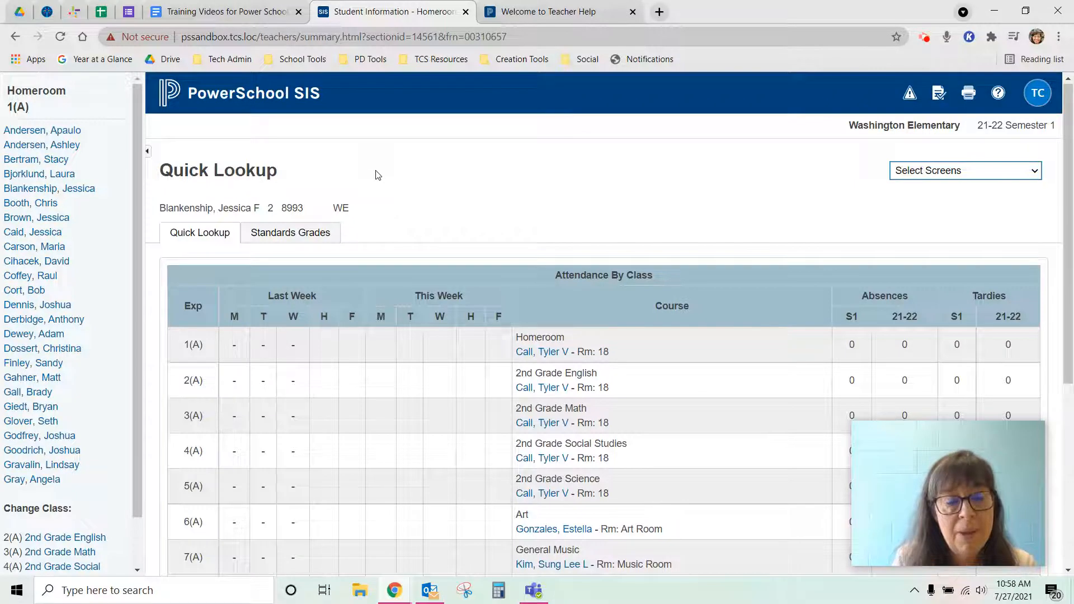
{"action": "mouse_move", "coordinate": [239, 100]}
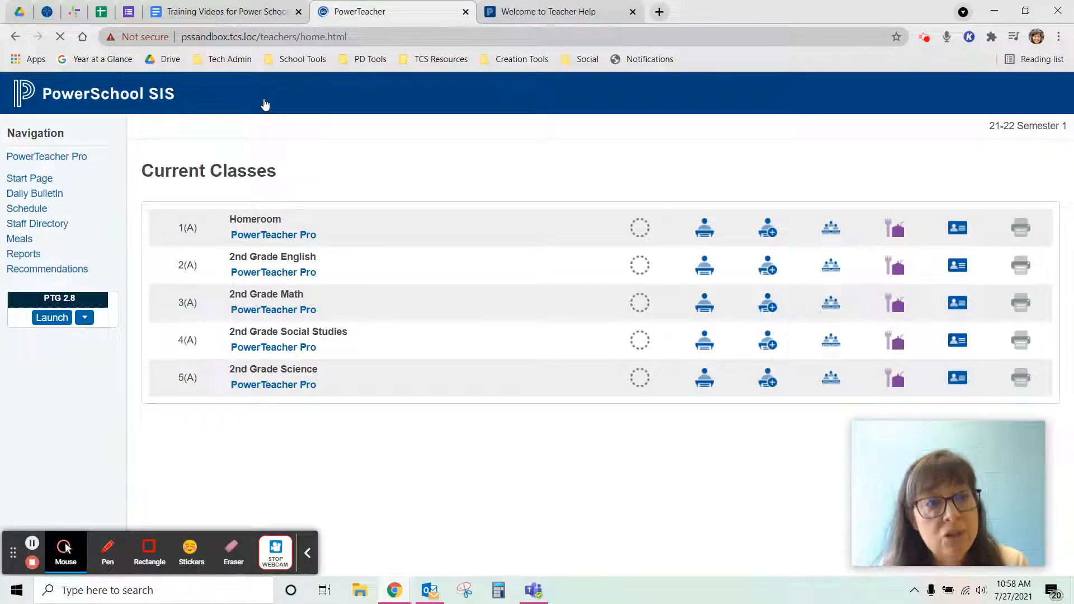
{"action": "left_click", "coordinate": [29, 178]}
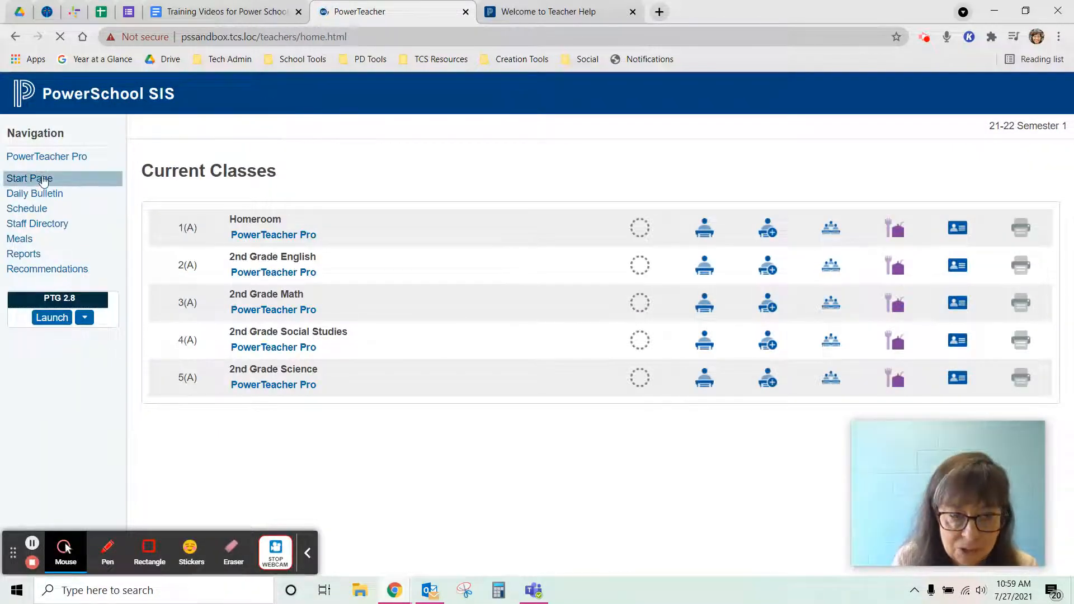
{"action": "mouse_move", "coordinate": [491, 194]}
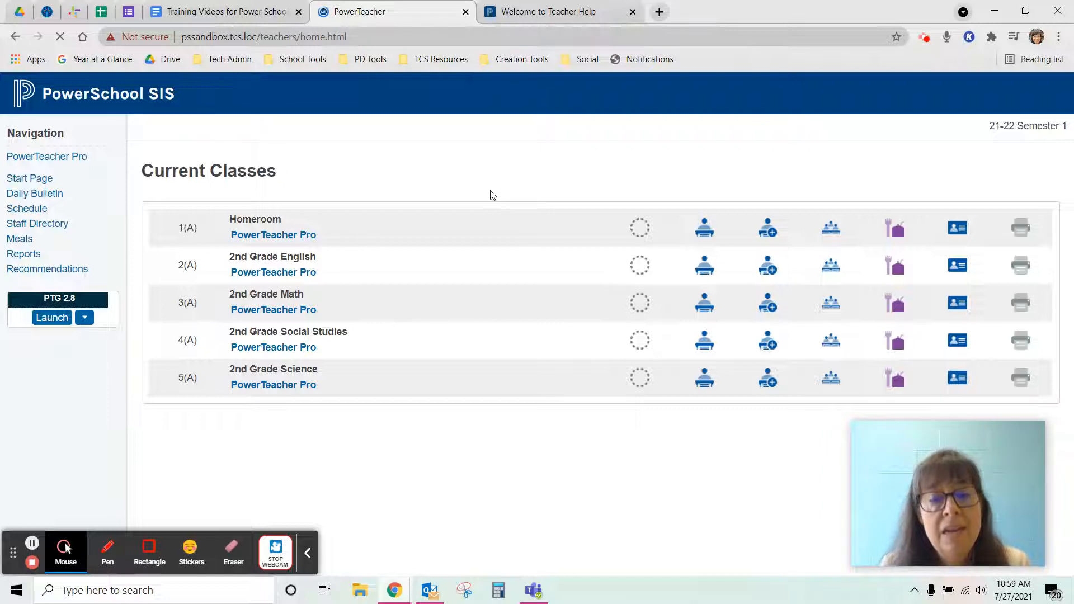
{"action": "mouse_move", "coordinate": [481, 226]}
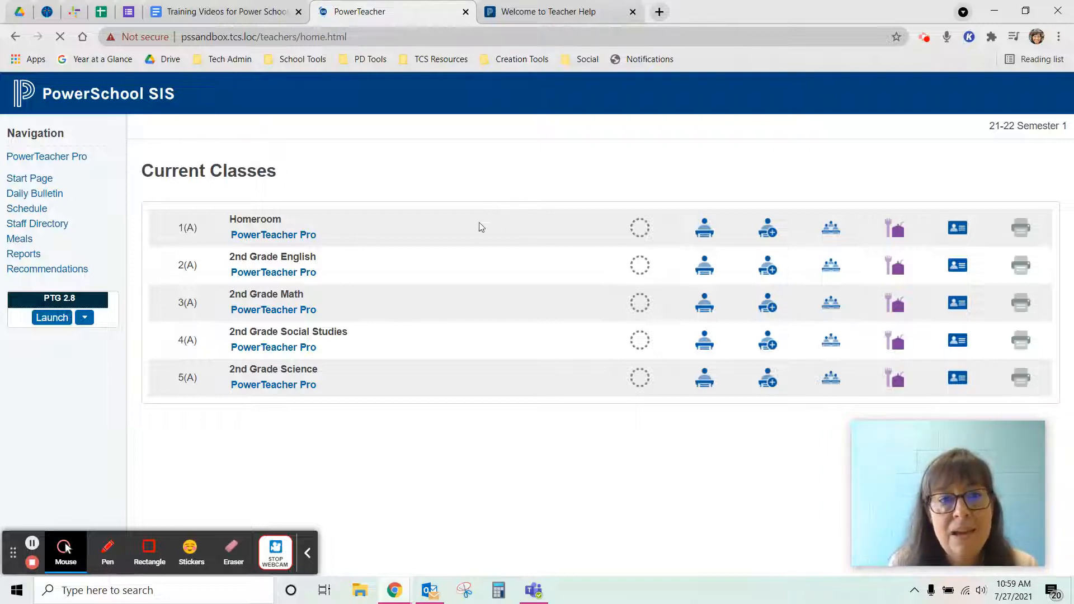
{"action": "mouse_move", "coordinate": [453, 181]}
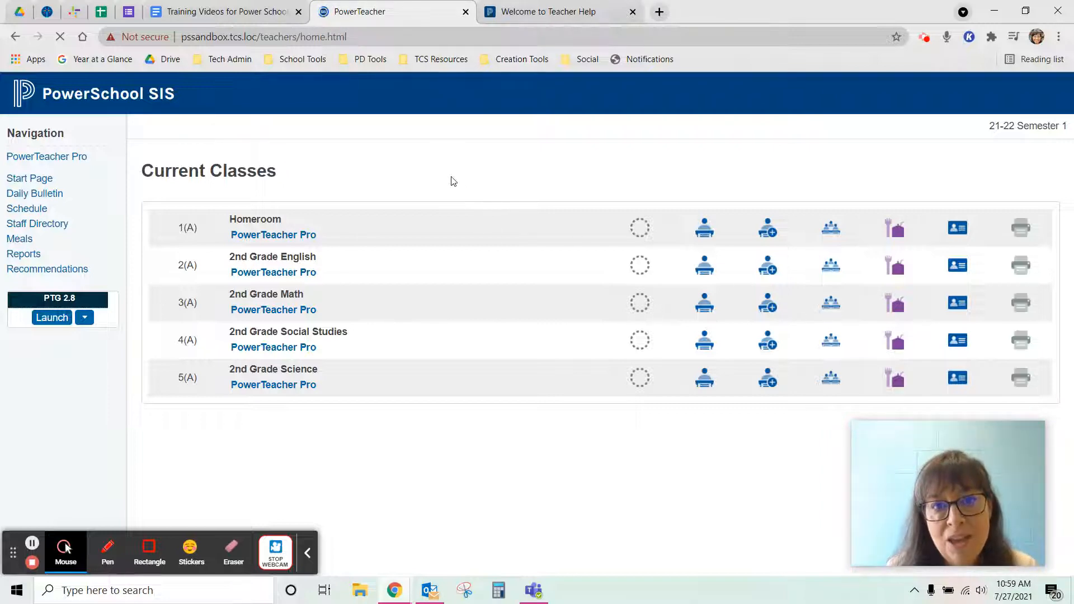